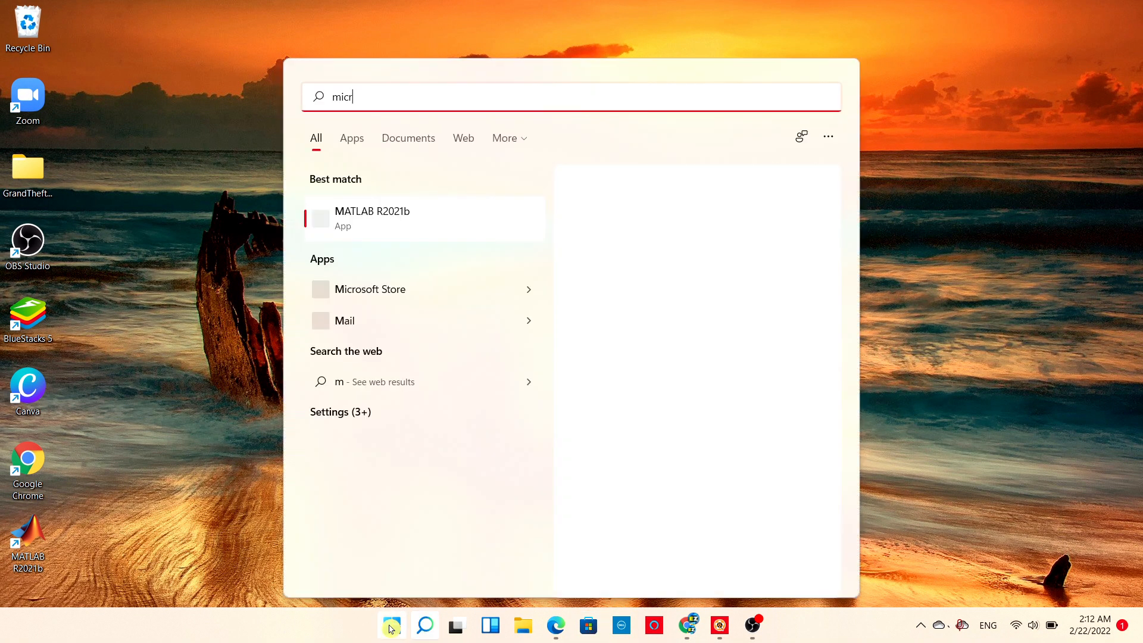
Launch Microsoft Store from the Start menu search results for 'micr'.
{"action": "left_click", "coordinate": [369, 288]}
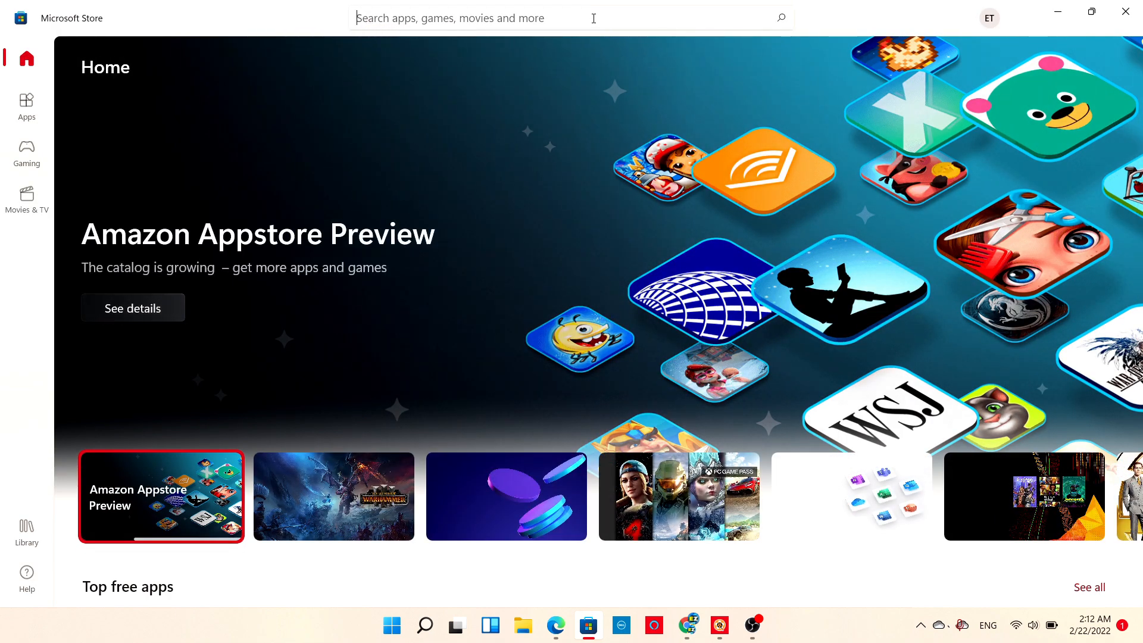
Search the Store for 'minecraft launcher' to list its results.
{"action": "type", "text": "min"}
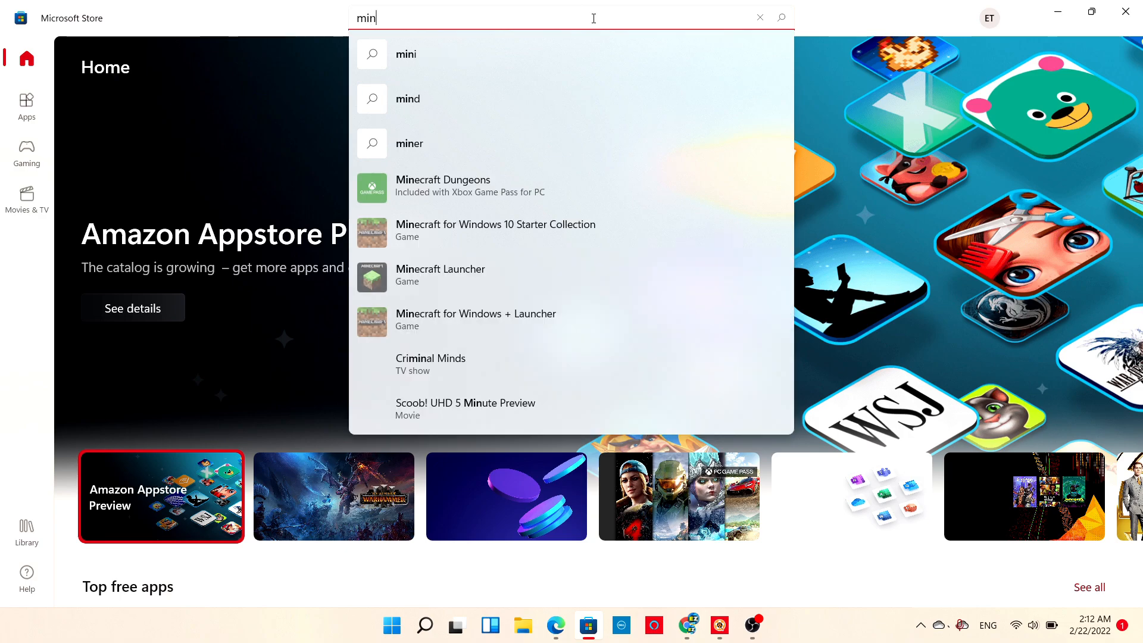
{"action": "type", "text": "ecraft"}
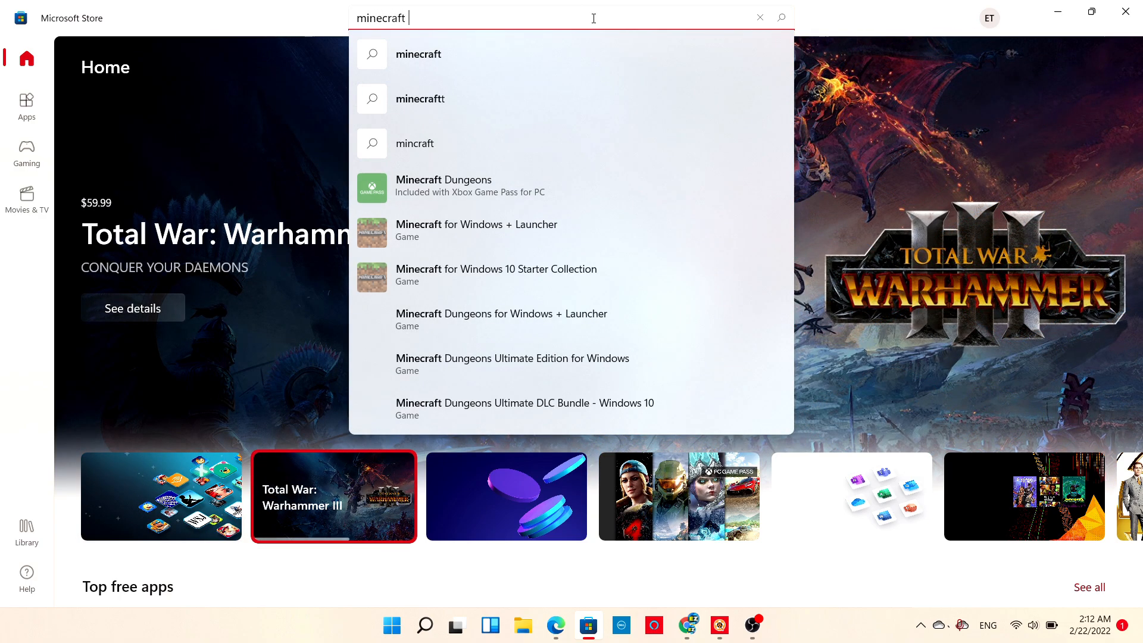
{"action": "type", "text": "launcher"}
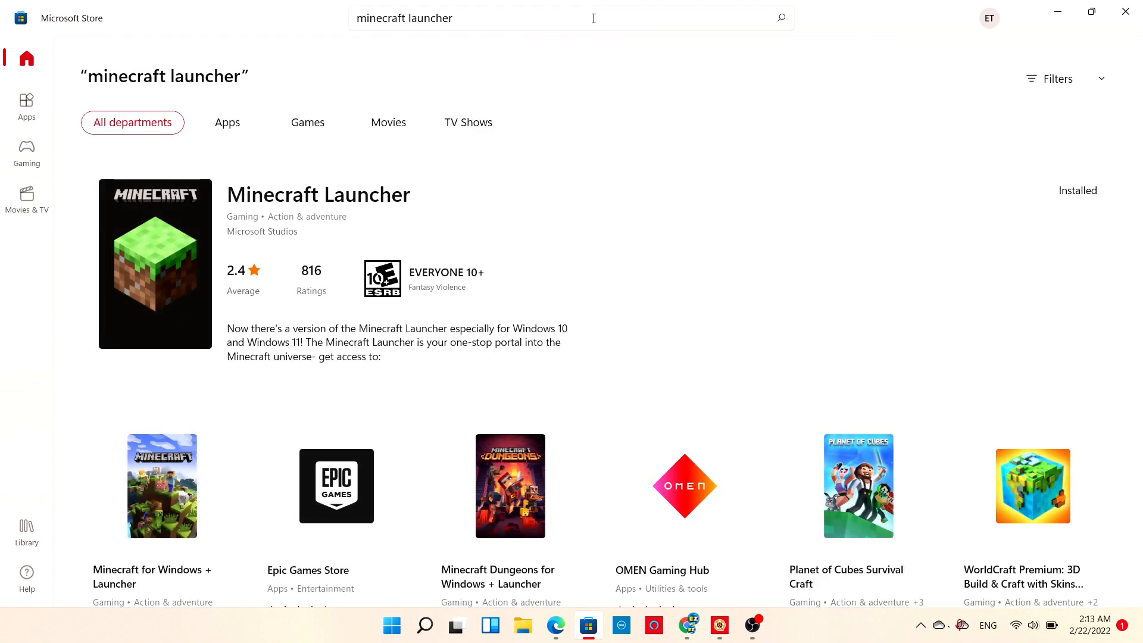
{"action": "mouse_move", "coordinate": [611, 257]}
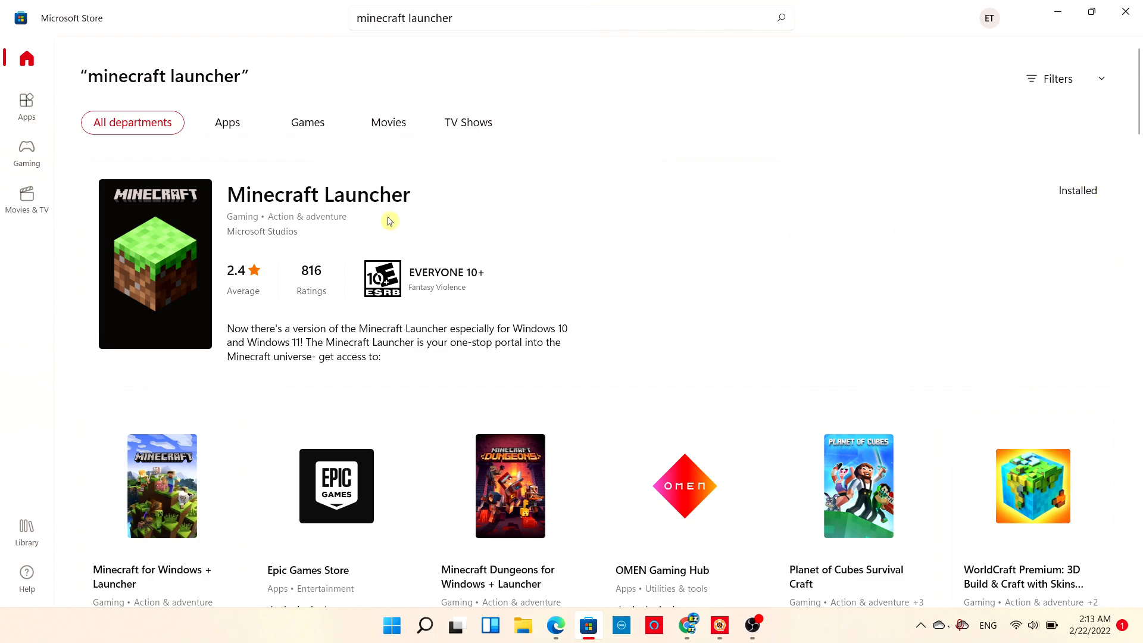
Show the Minecraft Launcher product page with its description and Play option.
{"action": "left_click", "coordinate": [318, 194]}
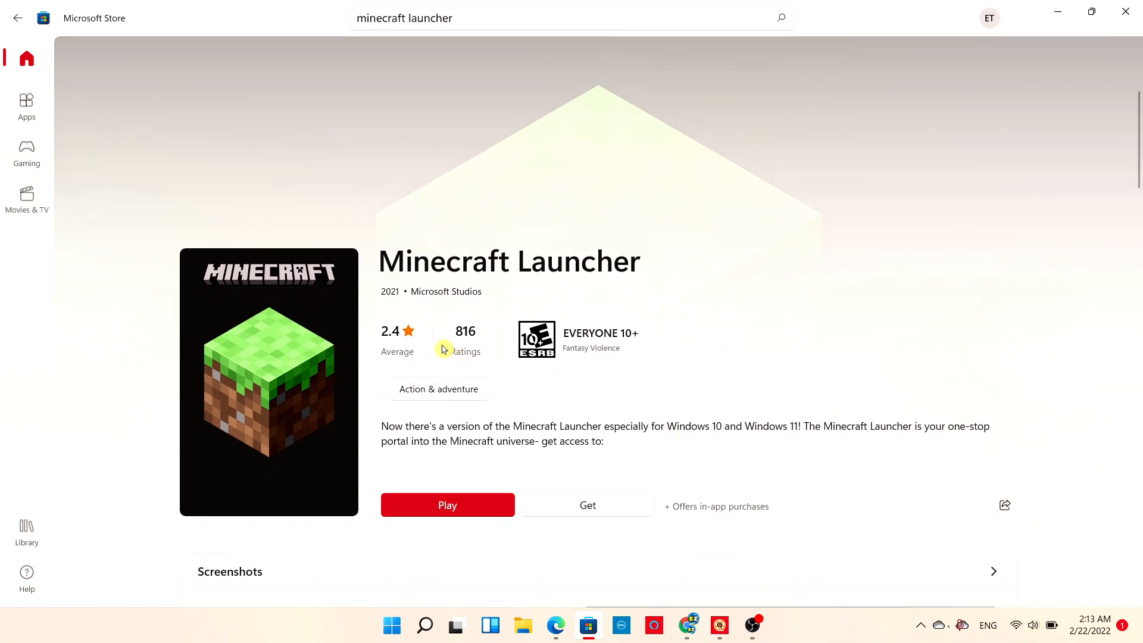
{"action": "mouse_move", "coordinate": [463, 306]}
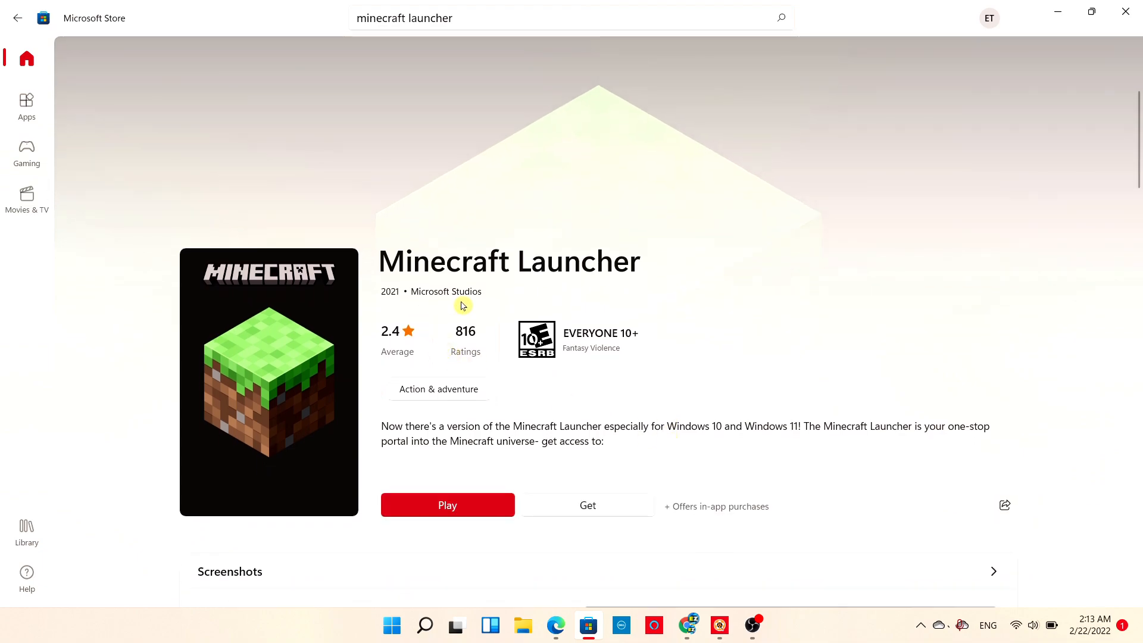
{"action": "scroll", "scroll_direction": "down", "scroll_amount": 3}
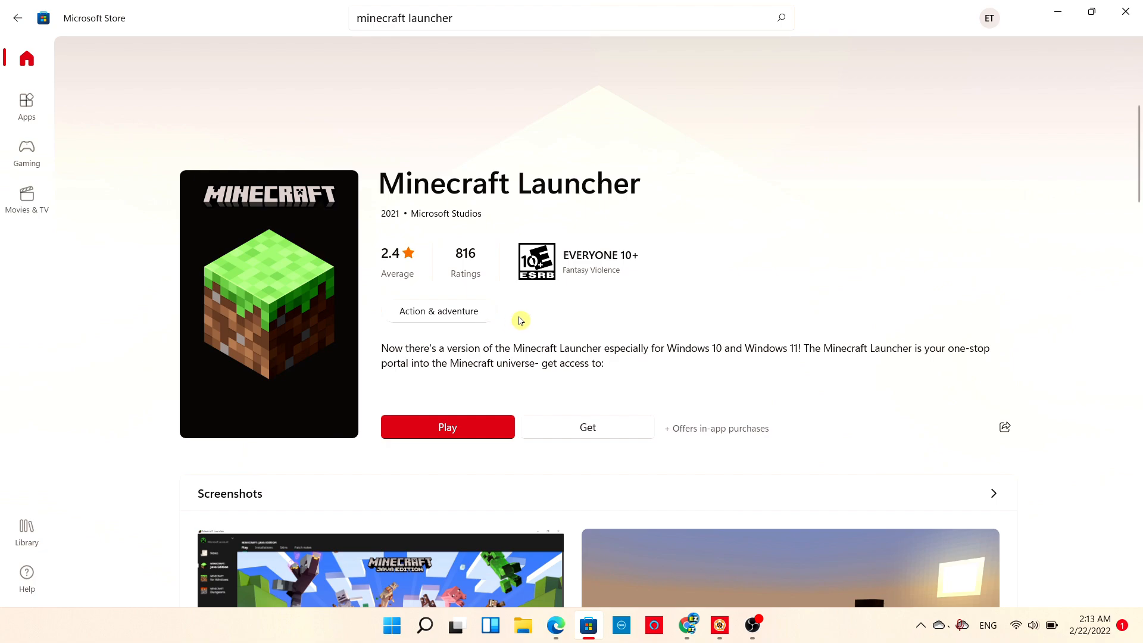
{"action": "mouse_move", "coordinate": [546, 370]}
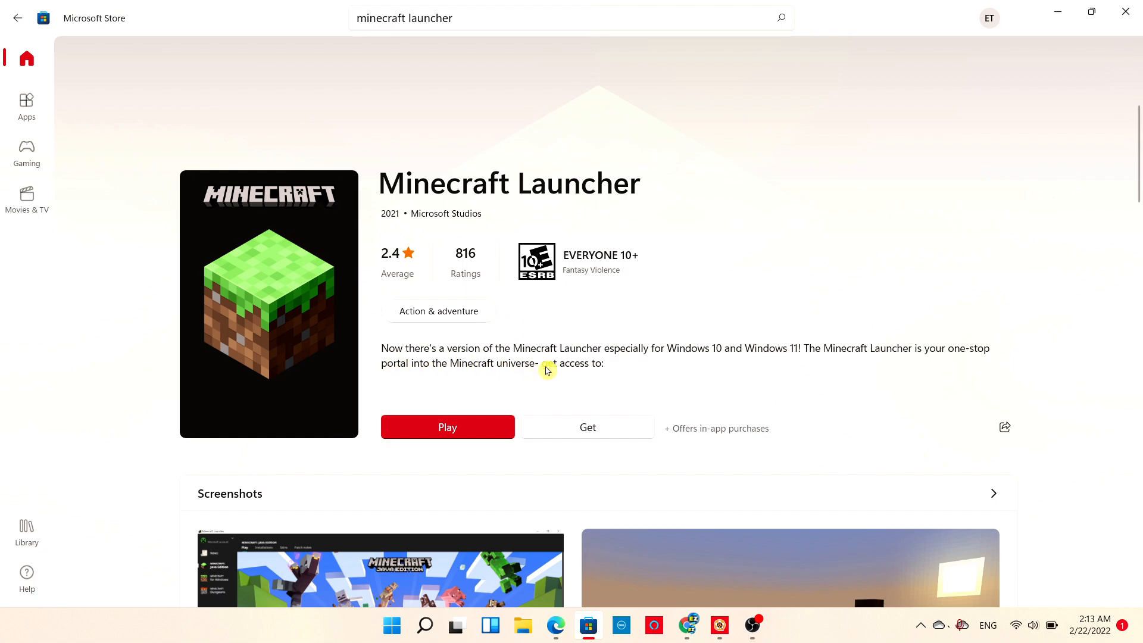
{"action": "mouse_move", "coordinate": [715, 369]}
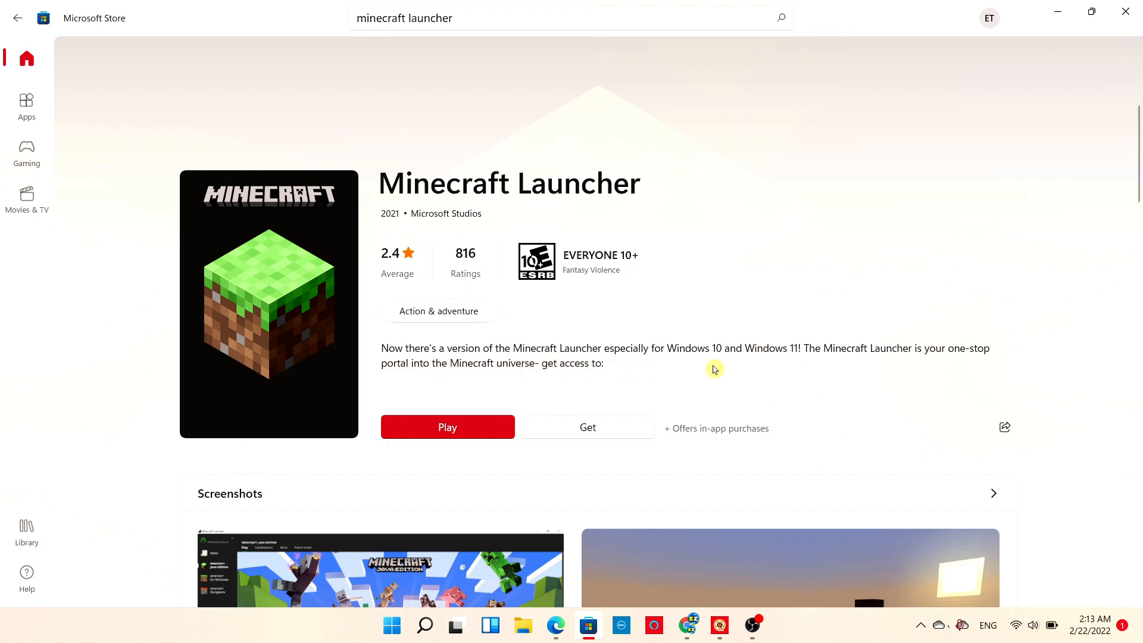
{"action": "mouse_move", "coordinate": [651, 388]}
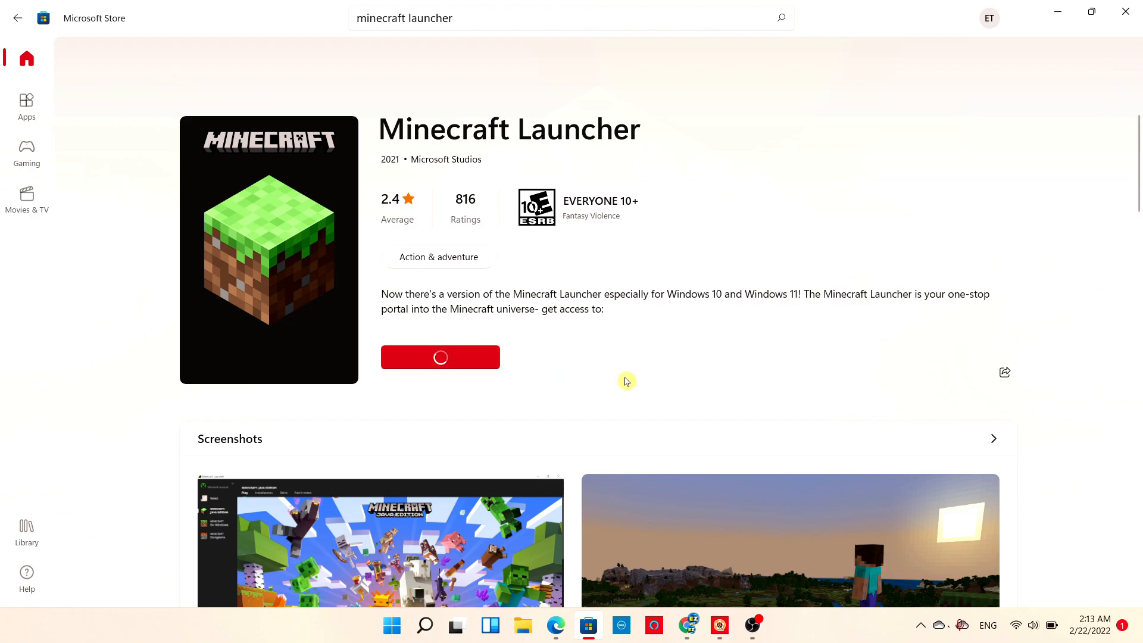
{"action": "mouse_move", "coordinate": [533, 370]}
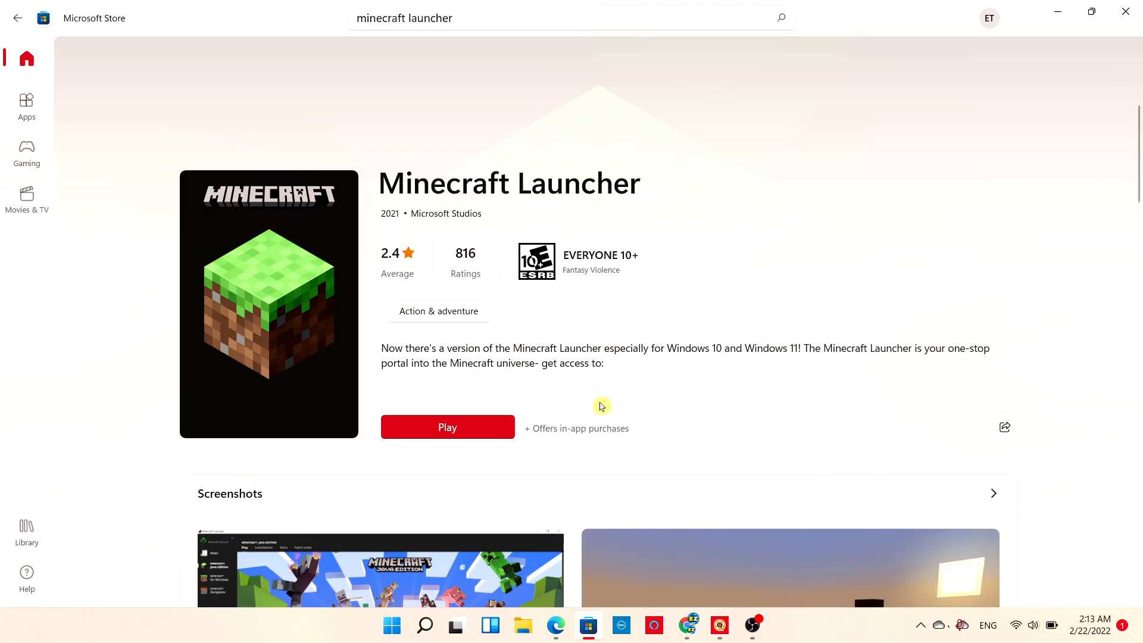
{"action": "mouse_move", "coordinate": [524, 433]}
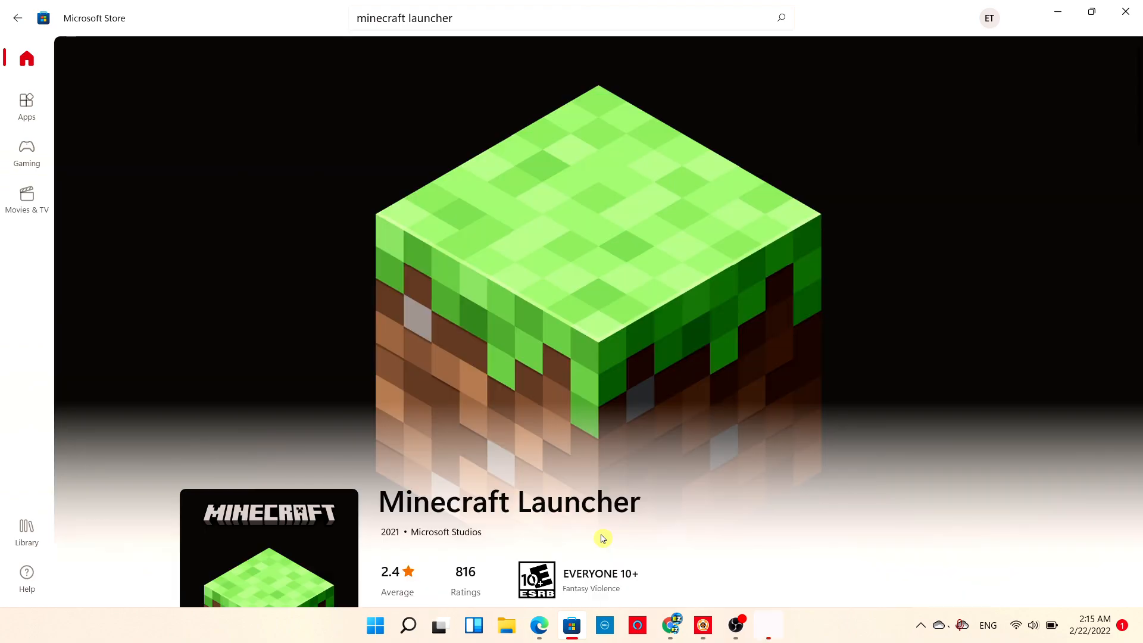
{"action": "mouse_move", "coordinate": [1057, 13]}
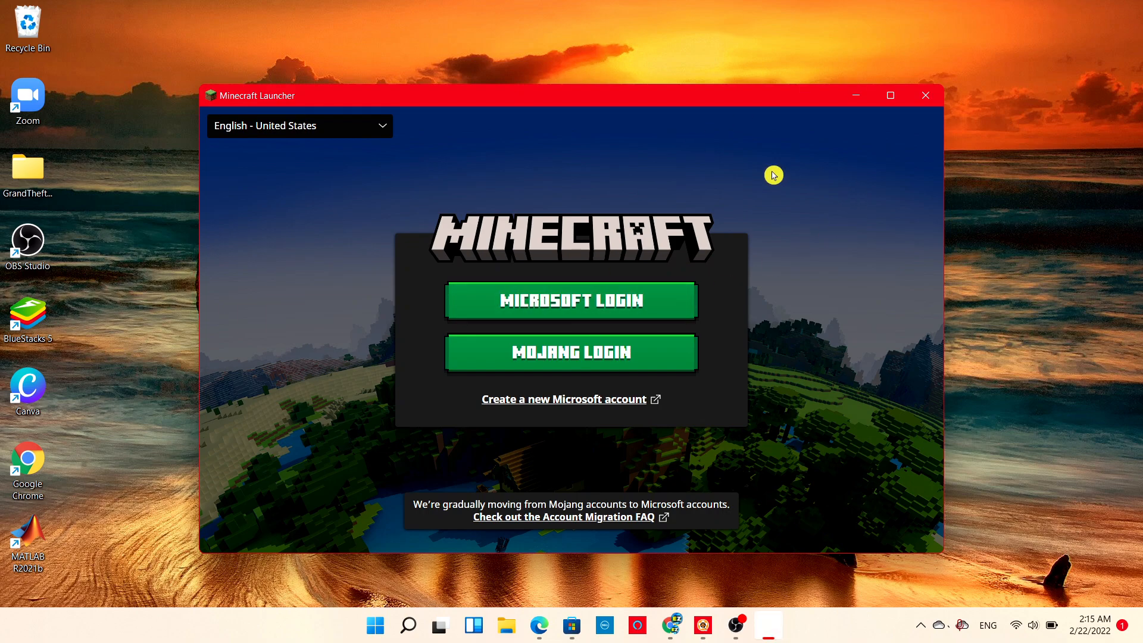
{"action": "mouse_move", "coordinate": [363, 460]}
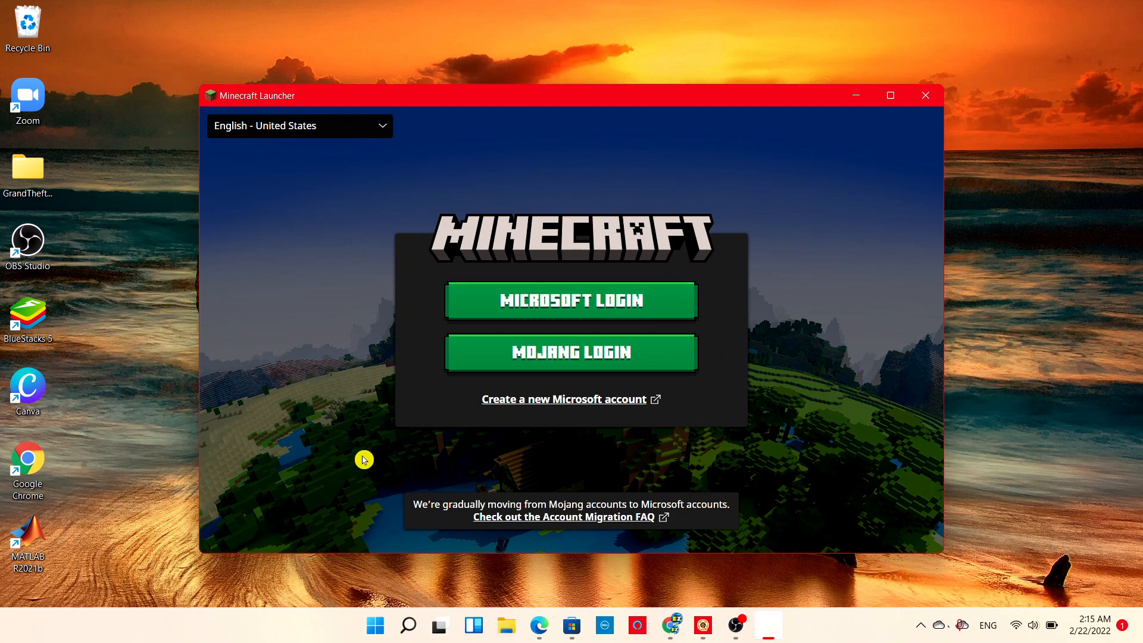
Close the Minecraft Launcher window, returning to the desktop.
{"action": "left_click", "coordinate": [924, 96]}
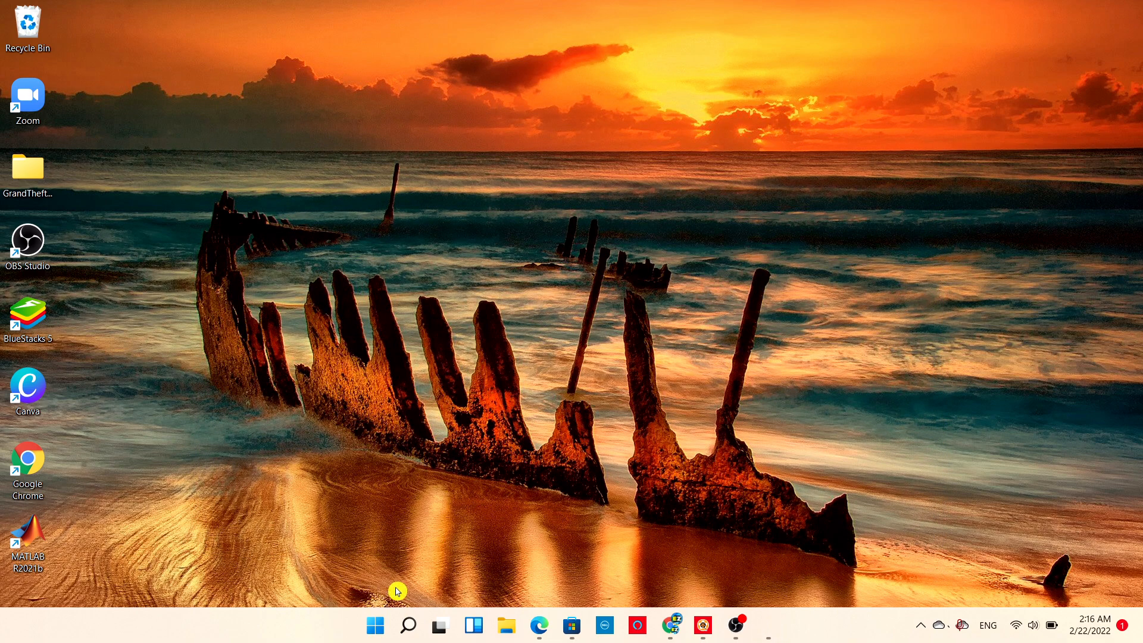
Reopen Minecraft Launcher via Start search and begin Microsoft login.
{"action": "left_click", "coordinate": [375, 624]}
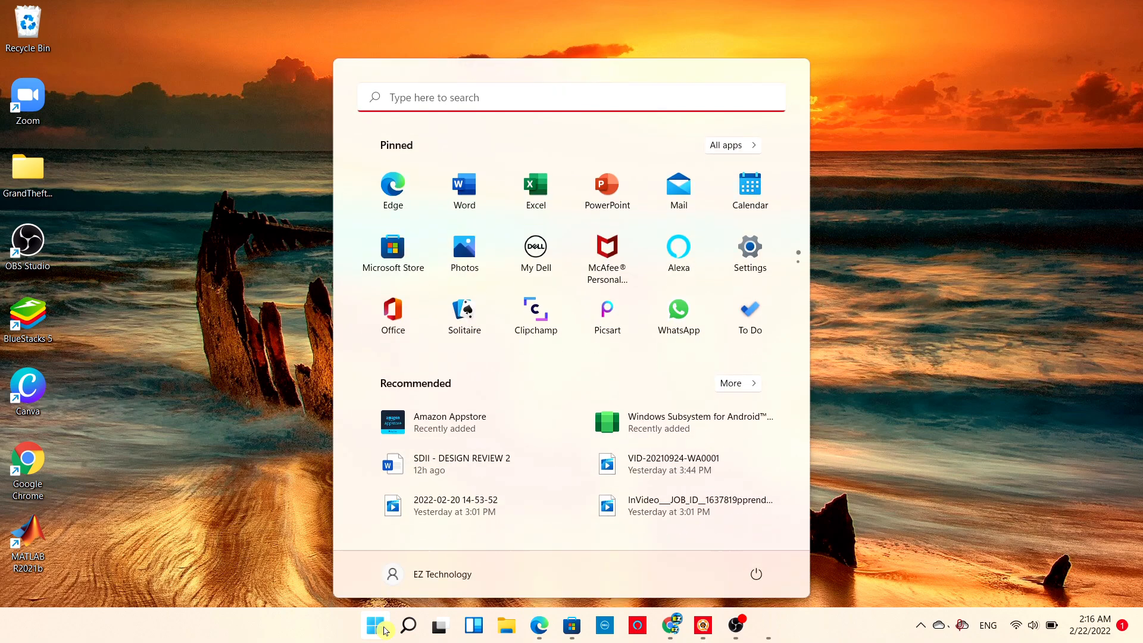
{"action": "type", "text": "minecraft launcher"}
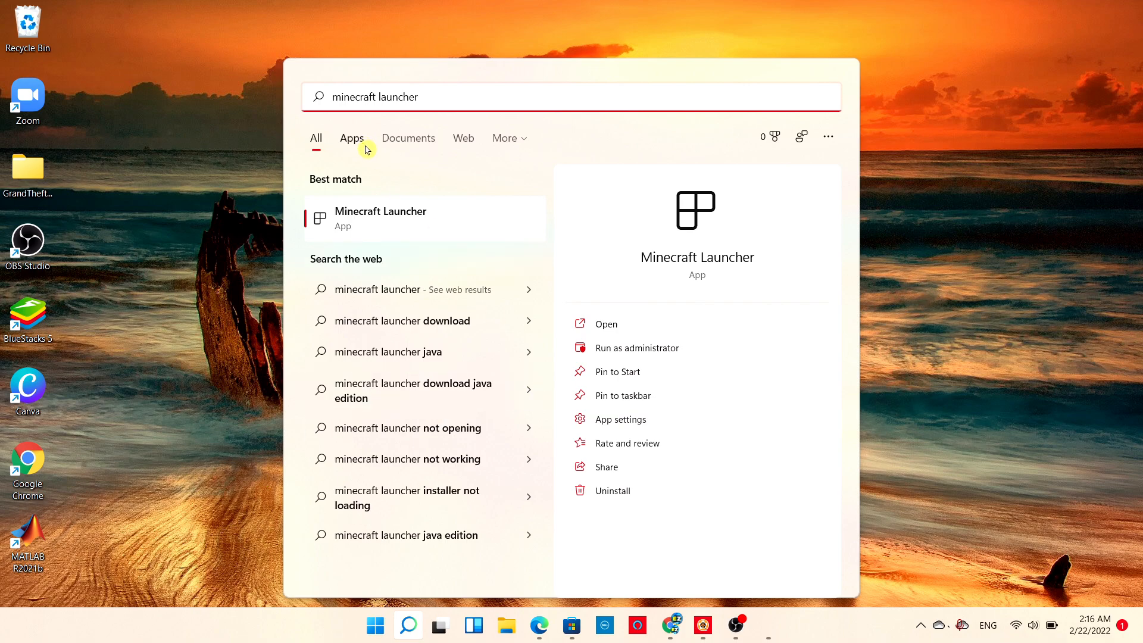
{"action": "mouse_move", "coordinate": [692, 275]}
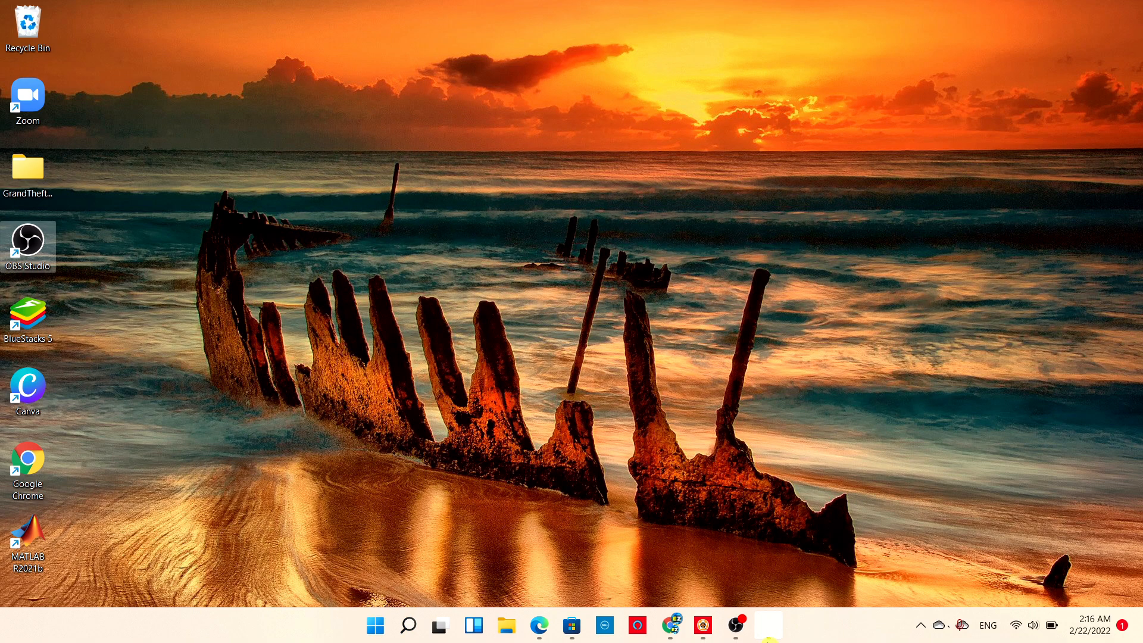
{"action": "left_click", "coordinate": [765, 625]}
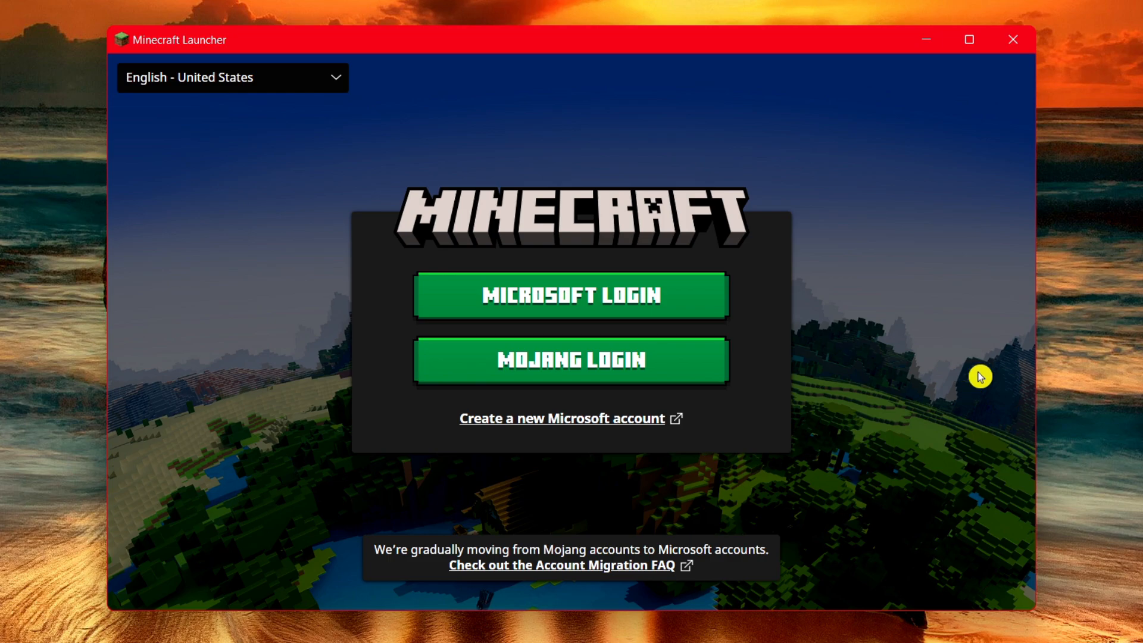
{"action": "mouse_move", "coordinate": [409, 245]}
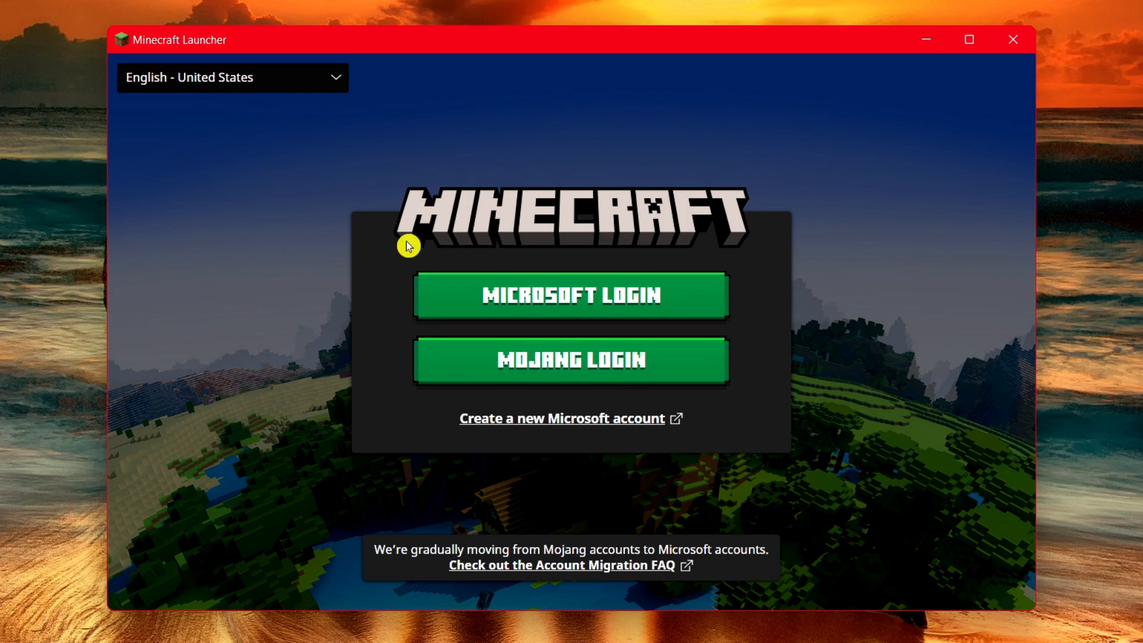
{"action": "mouse_move", "coordinate": [606, 319]}
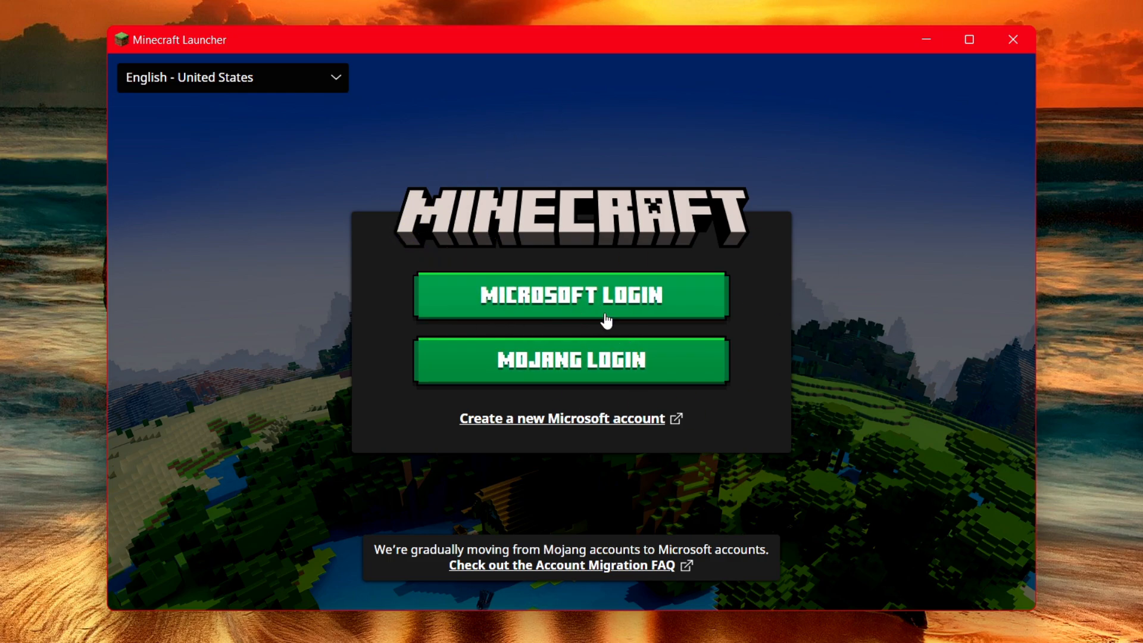
{"action": "left_click", "coordinate": [571, 295]}
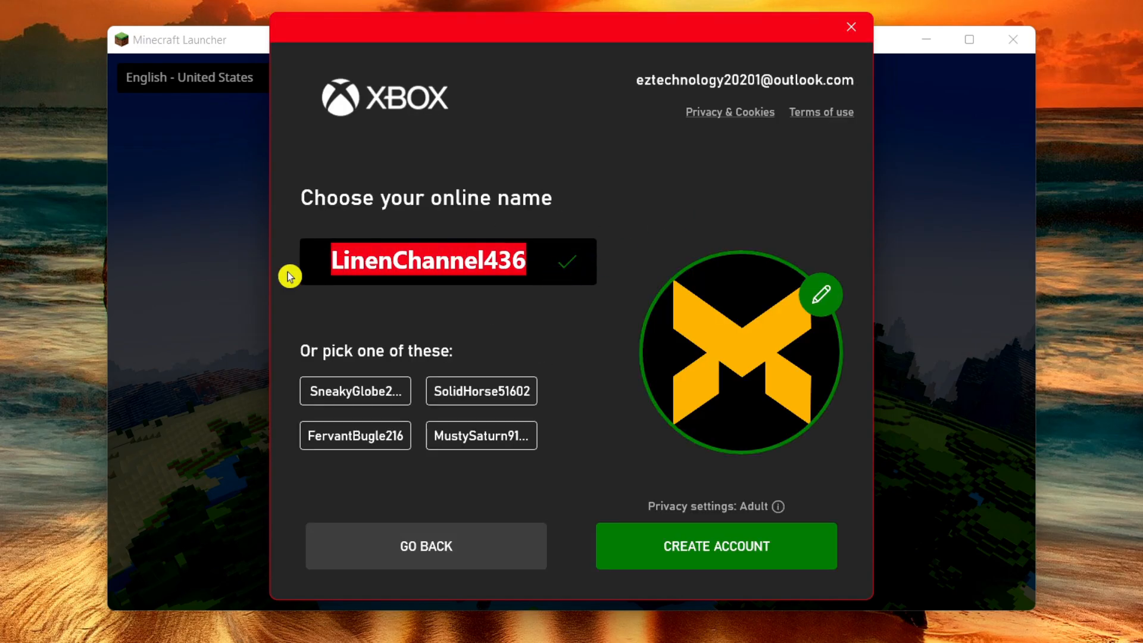
{"action": "mouse_move", "coordinate": [388, 313]}
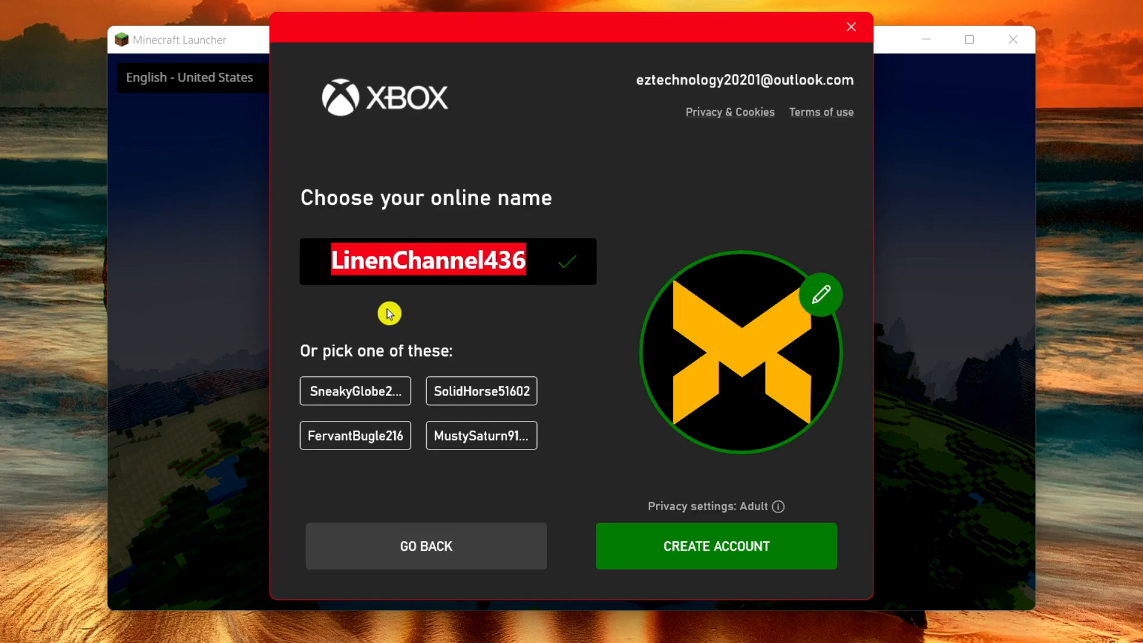
Enter the Xbox online name 'Eztechnology48' until it shows as available.
{"action": "type", "text": "Eztech"}
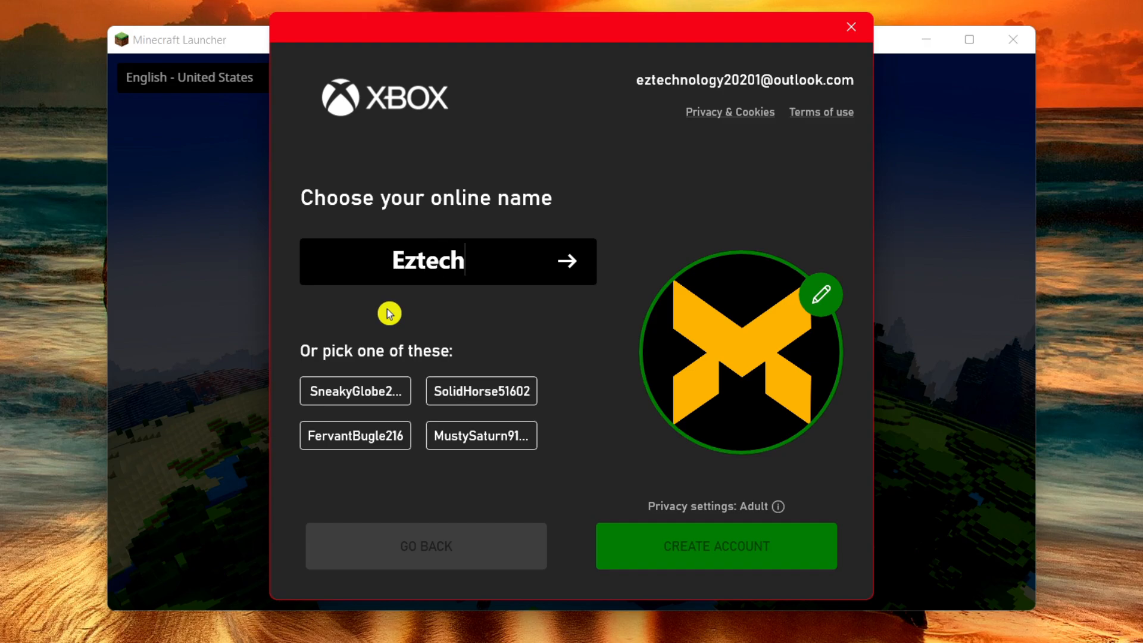
{"action": "type", "text": "nology"}
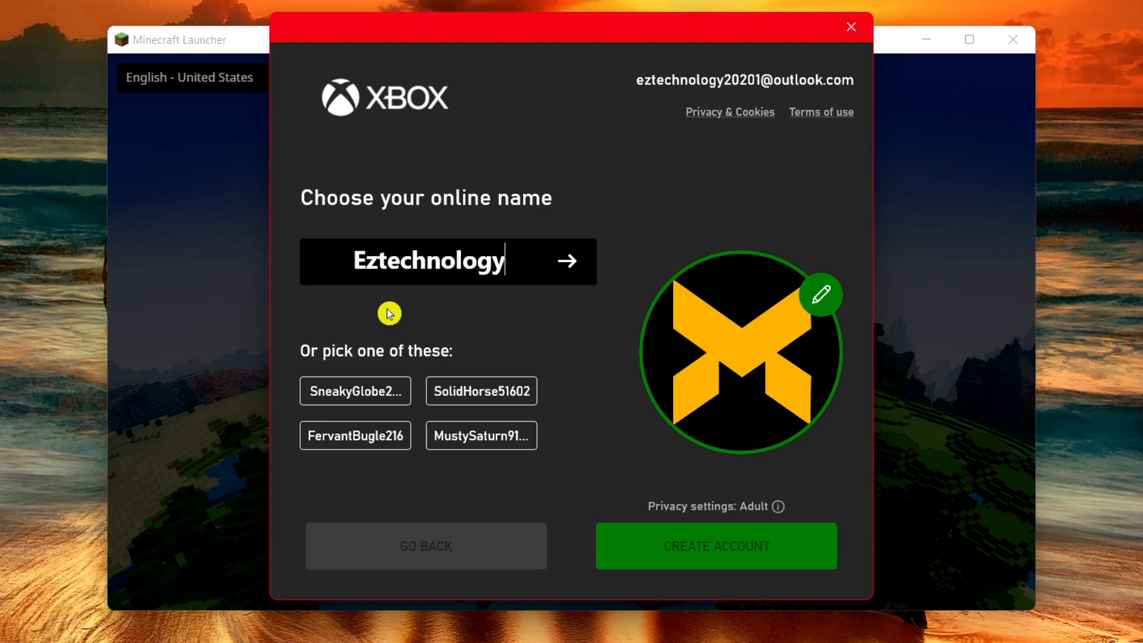
{"action": "type", "text": "48"}
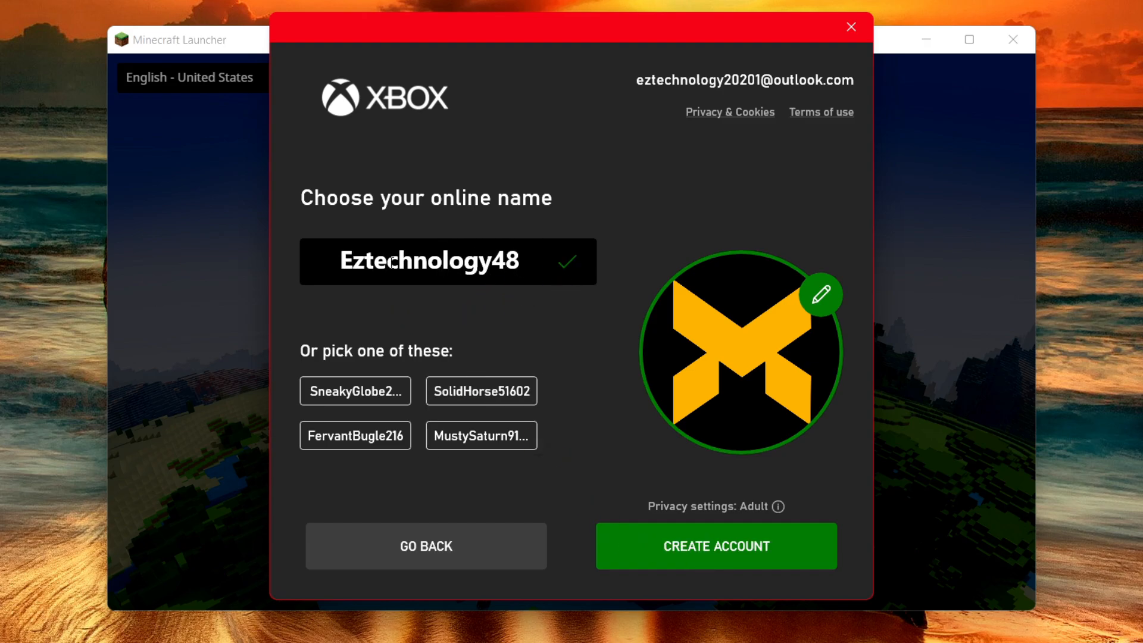
{"action": "mouse_move", "coordinate": [587, 275]}
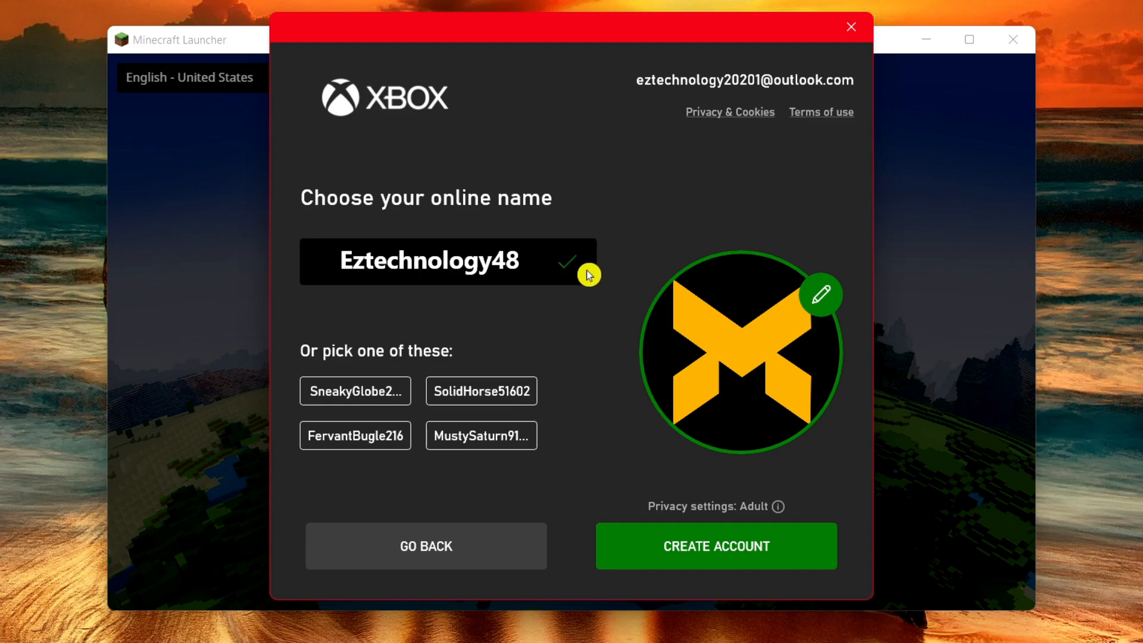
{"action": "mouse_move", "coordinate": [585, 271]}
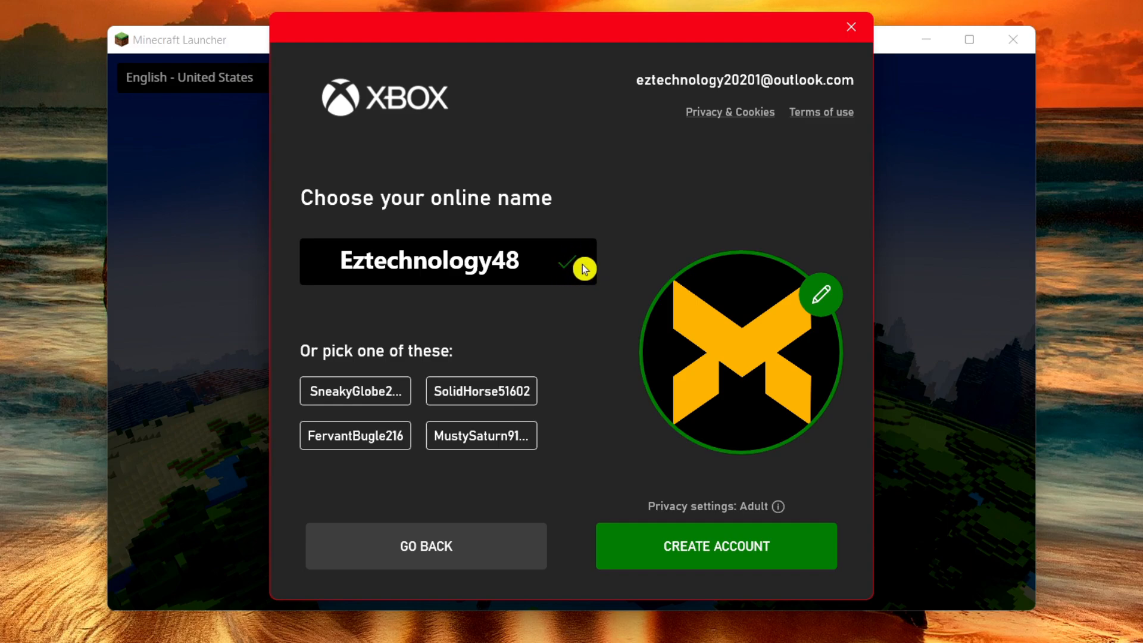
{"action": "mouse_move", "coordinate": [380, 264]}
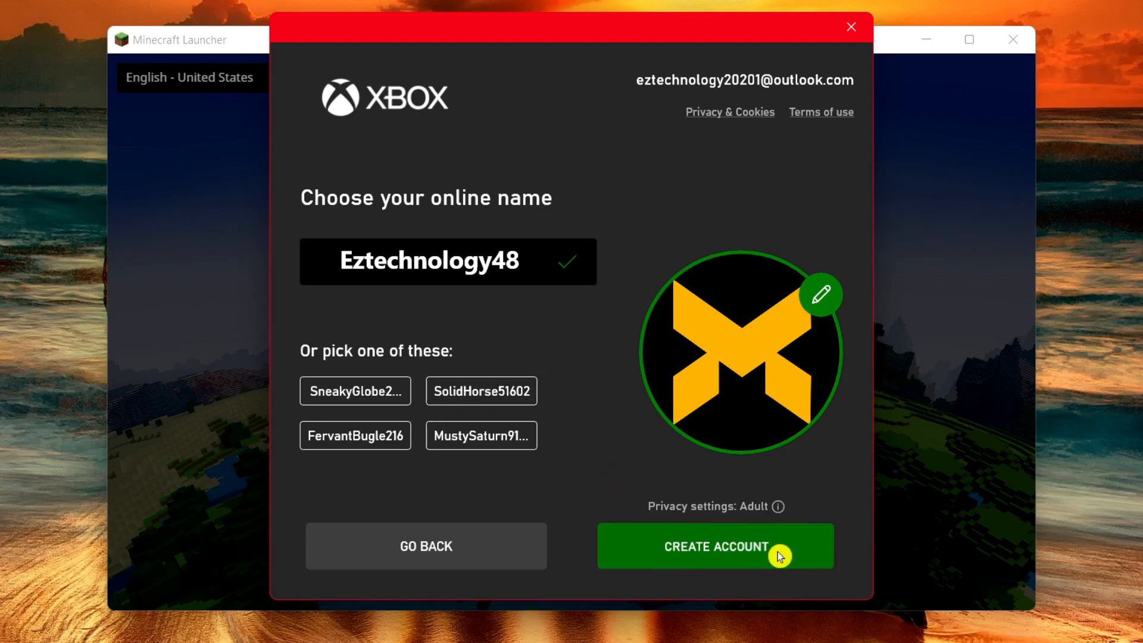
Create the Xbox account, dismiss the Festival of Frost popup, and show Minecraft for Windows.
{"action": "left_click", "coordinate": [715, 546]}
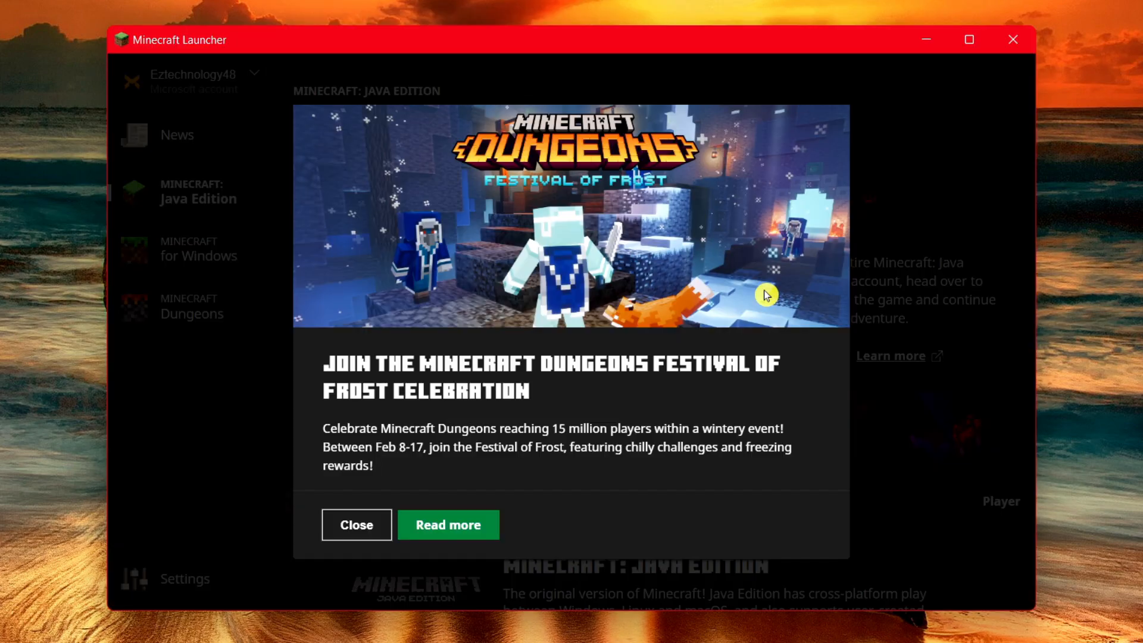
{"action": "mouse_move", "coordinate": [639, 413]}
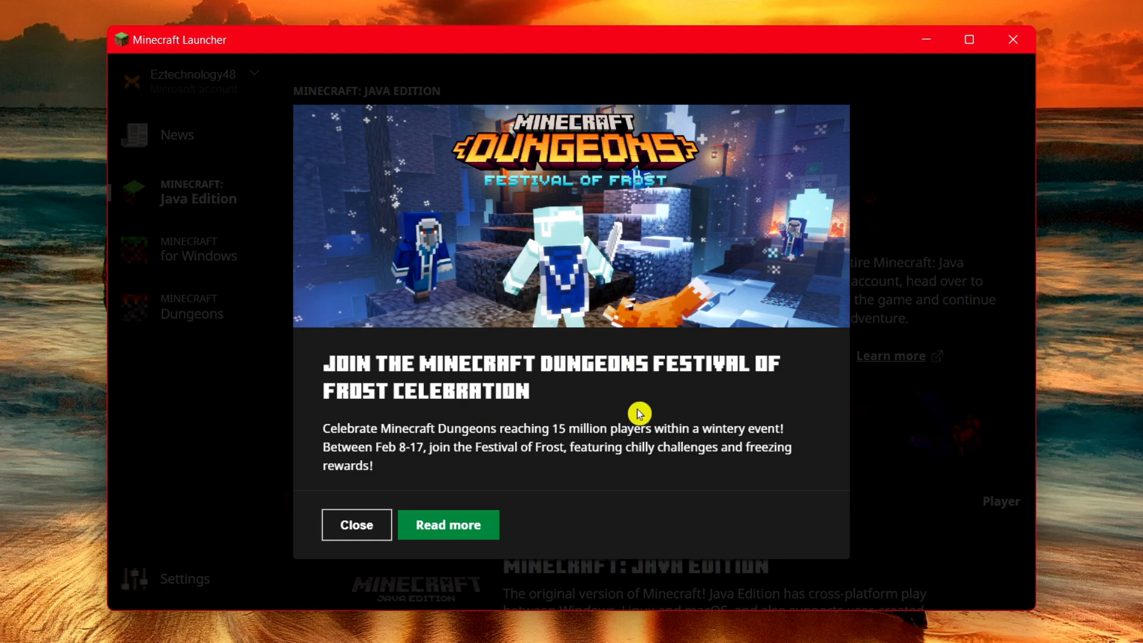
{"action": "left_click", "coordinate": [356, 524]}
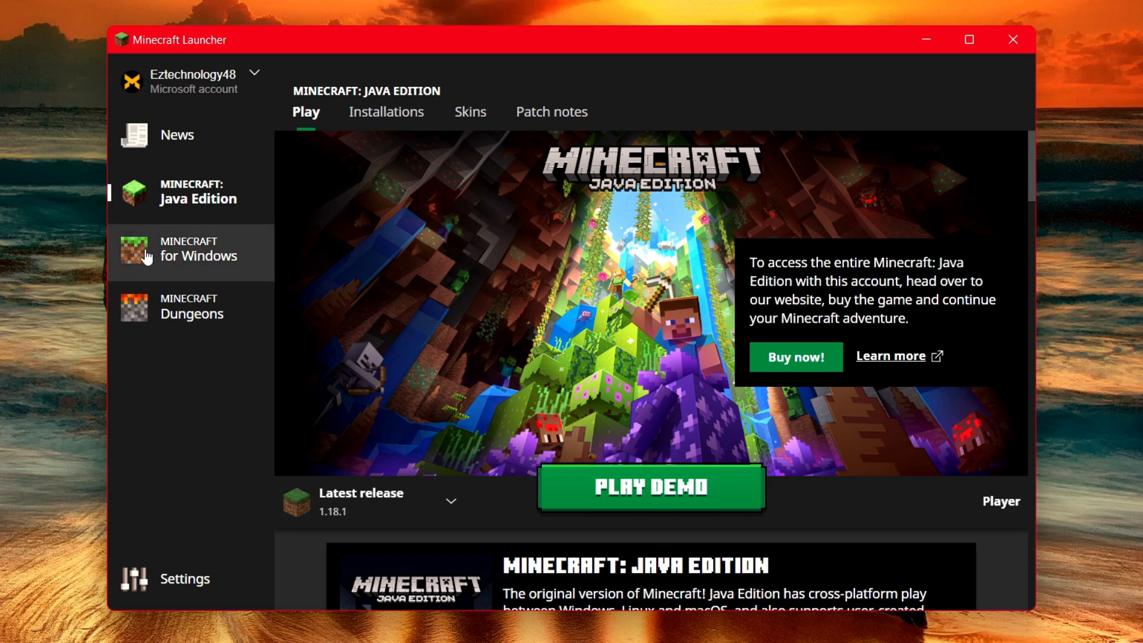
{"action": "mouse_move", "coordinate": [350, 306]}
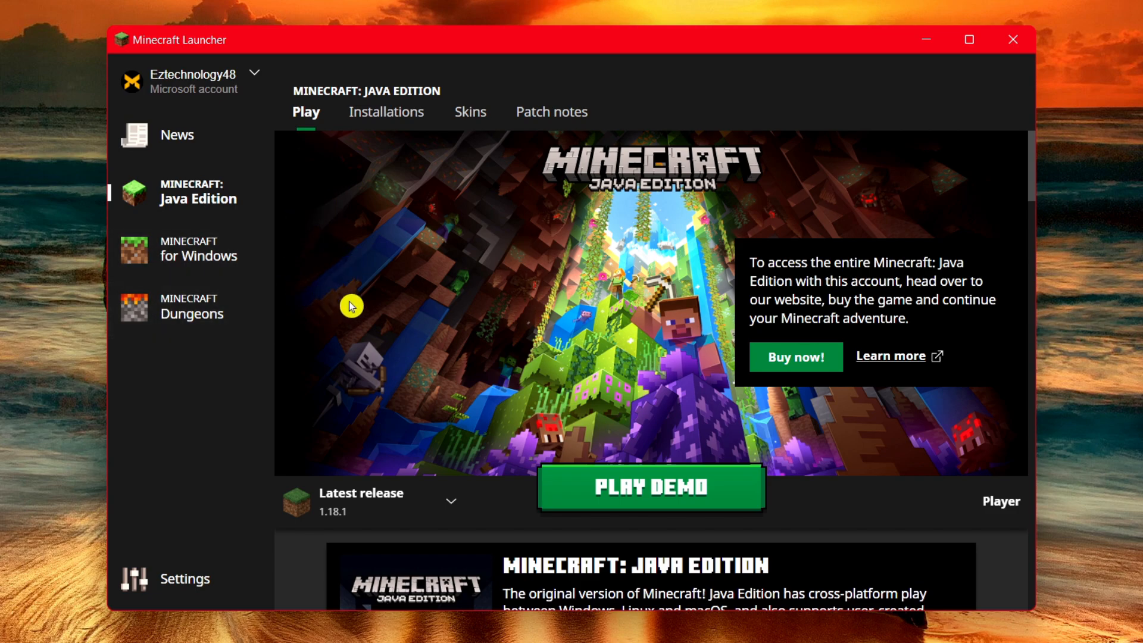
{"action": "mouse_move", "coordinate": [243, 257]}
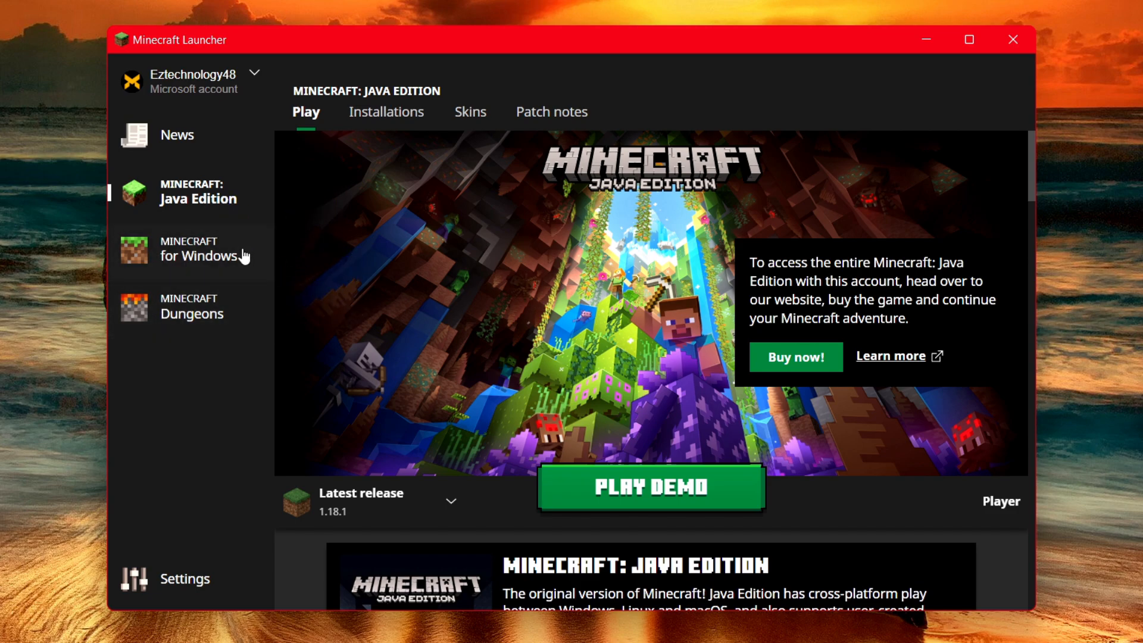
{"action": "left_click", "coordinate": [200, 249]}
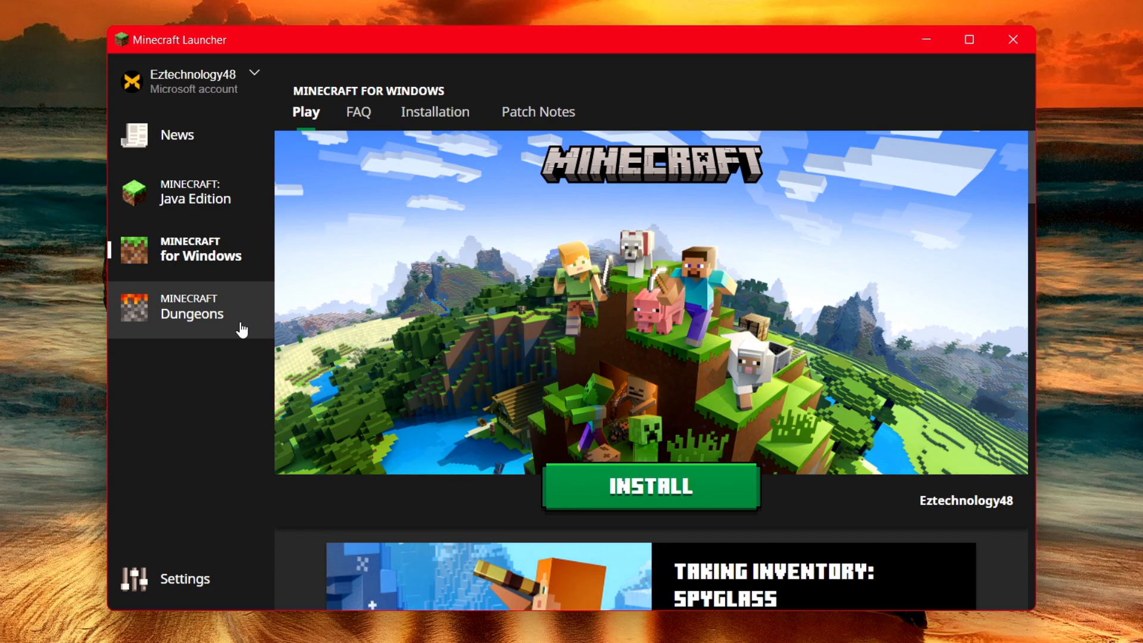
{"action": "left_click", "coordinate": [196, 193]}
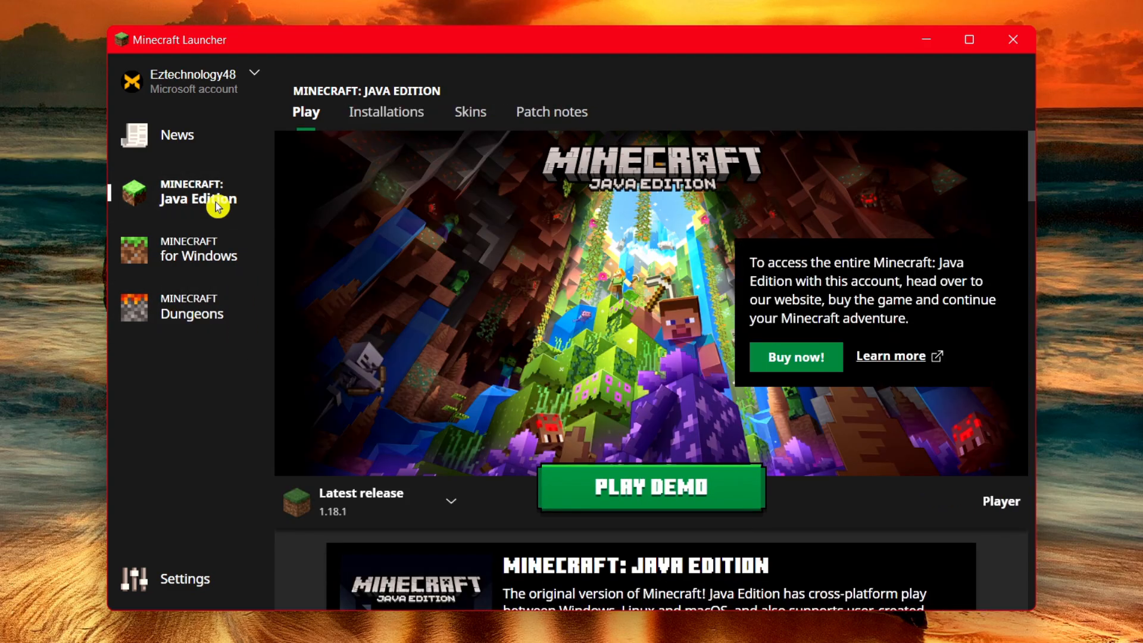
{"action": "left_click", "coordinate": [199, 247]}
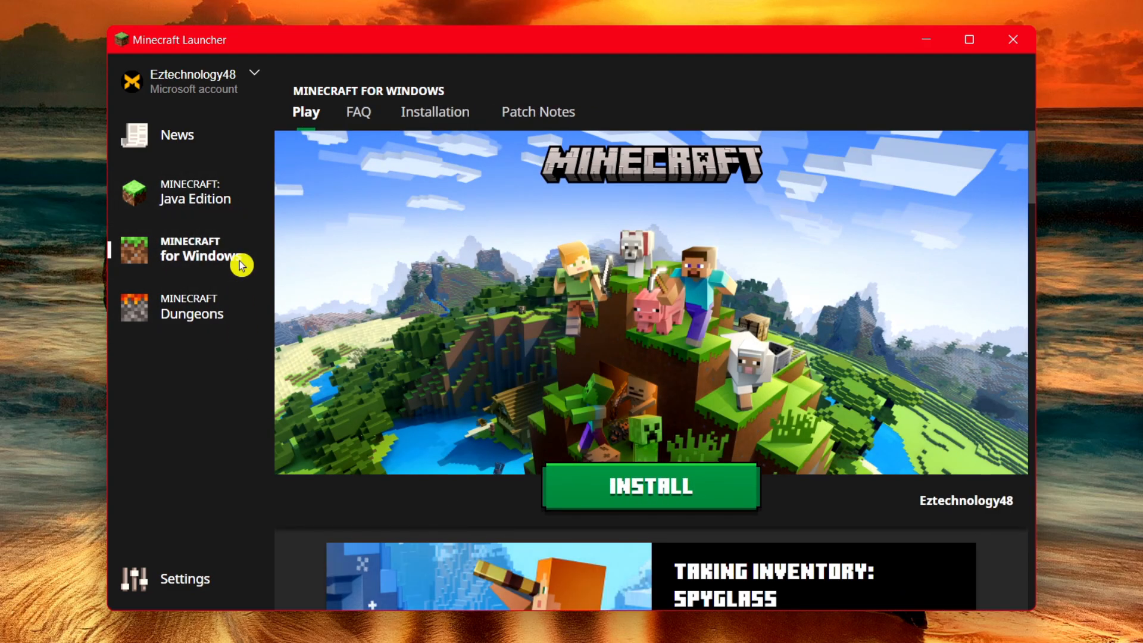
{"action": "mouse_move", "coordinate": [604, 485]}
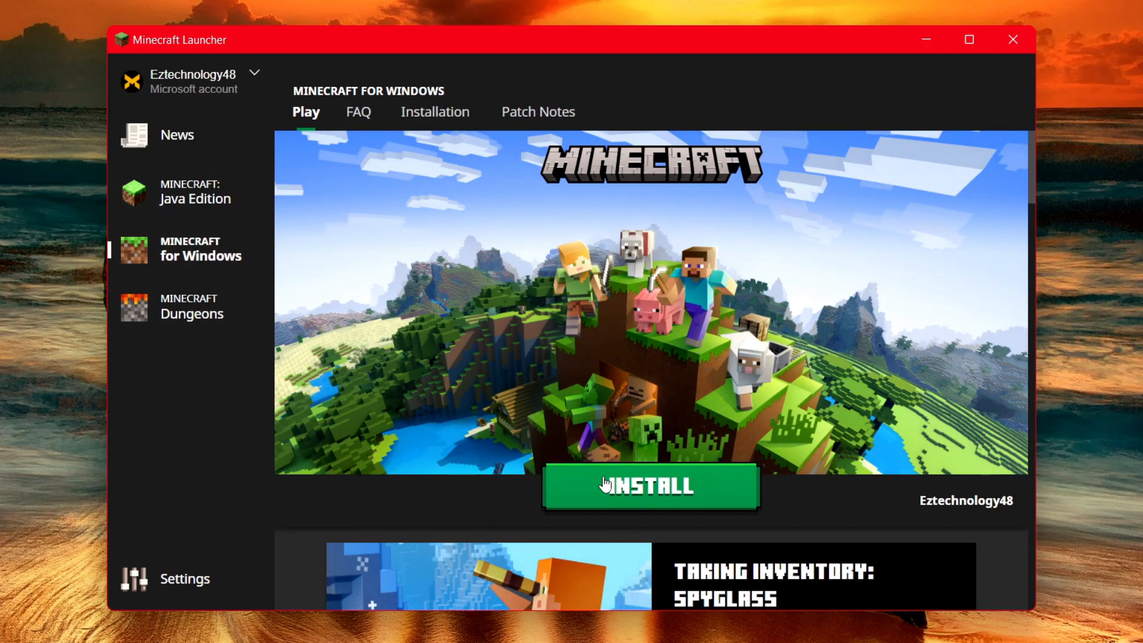
Start installing Minecraft for Windows, showing the 815 MB install details on drive C:.
{"action": "left_click", "coordinate": [649, 487]}
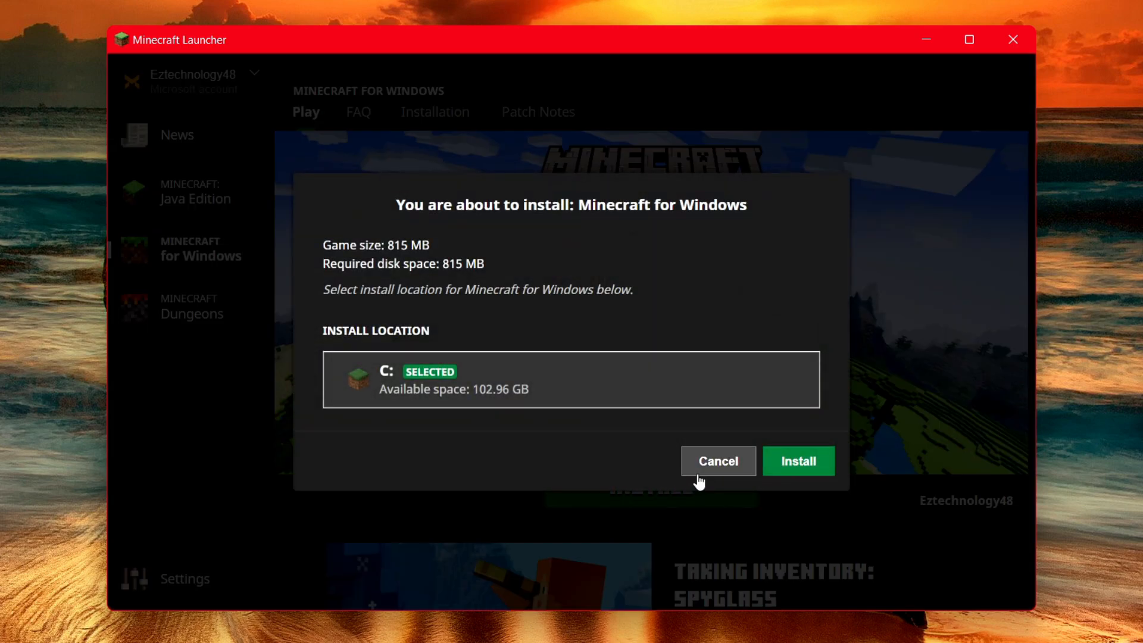
{"action": "mouse_move", "coordinate": [332, 362]}
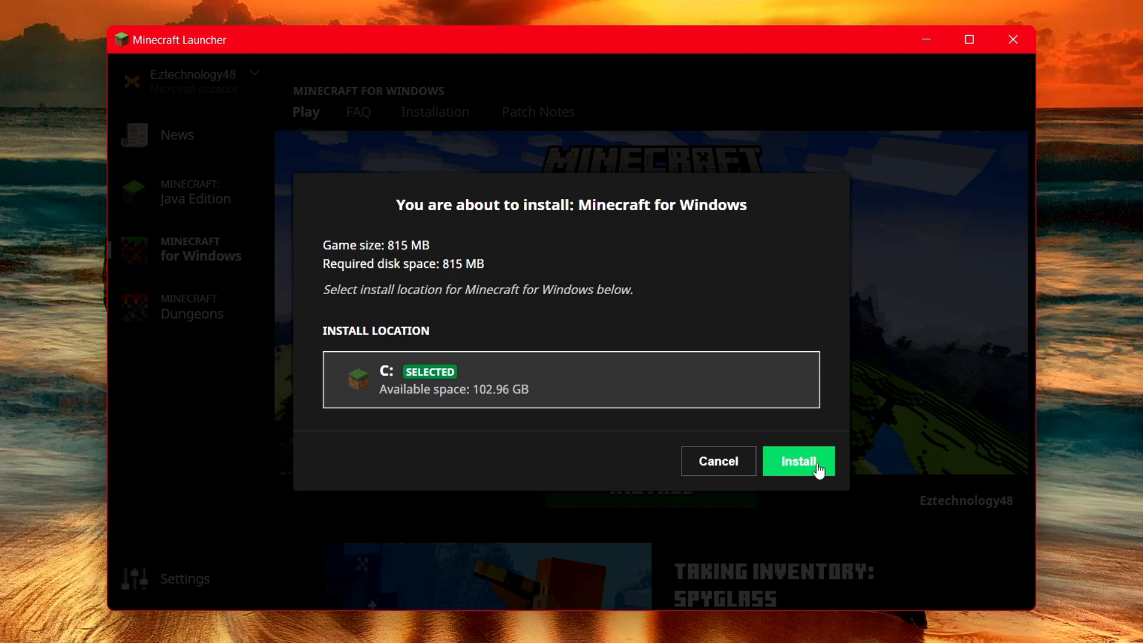
{"action": "mouse_move", "coordinate": [446, 258]}
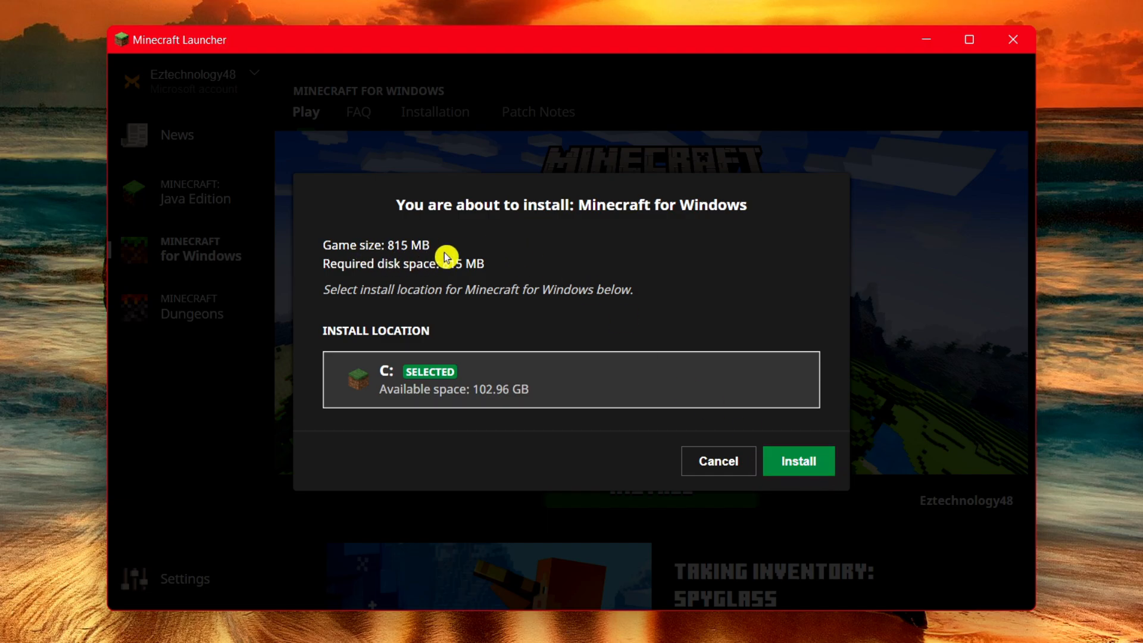
{"action": "mouse_move", "coordinate": [700, 261]}
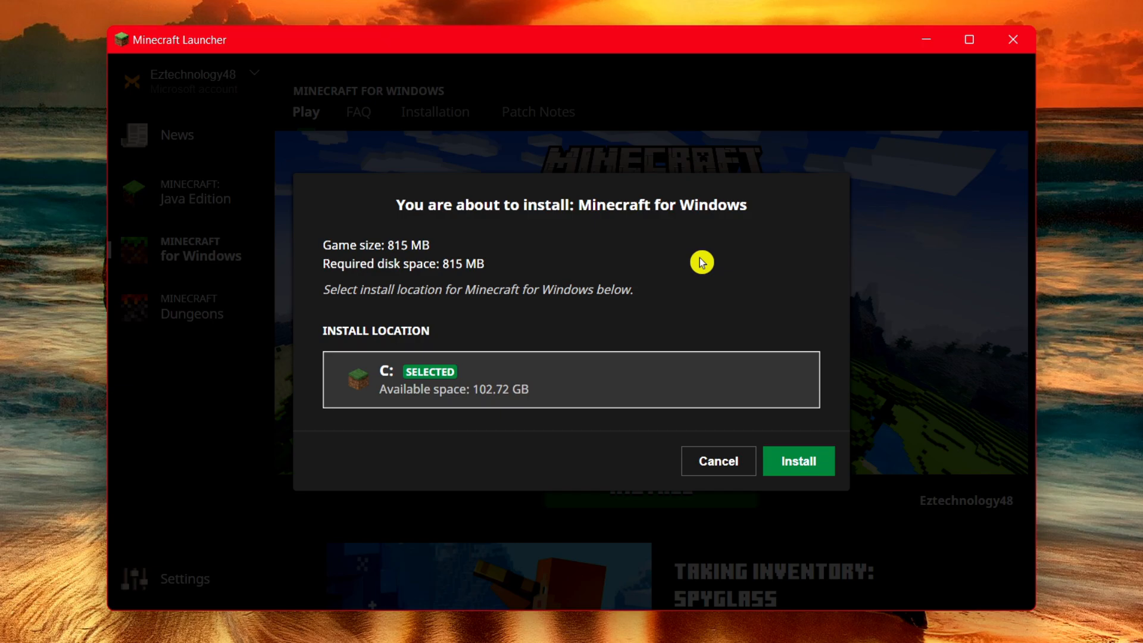
{"action": "mouse_move", "coordinate": [587, 303]}
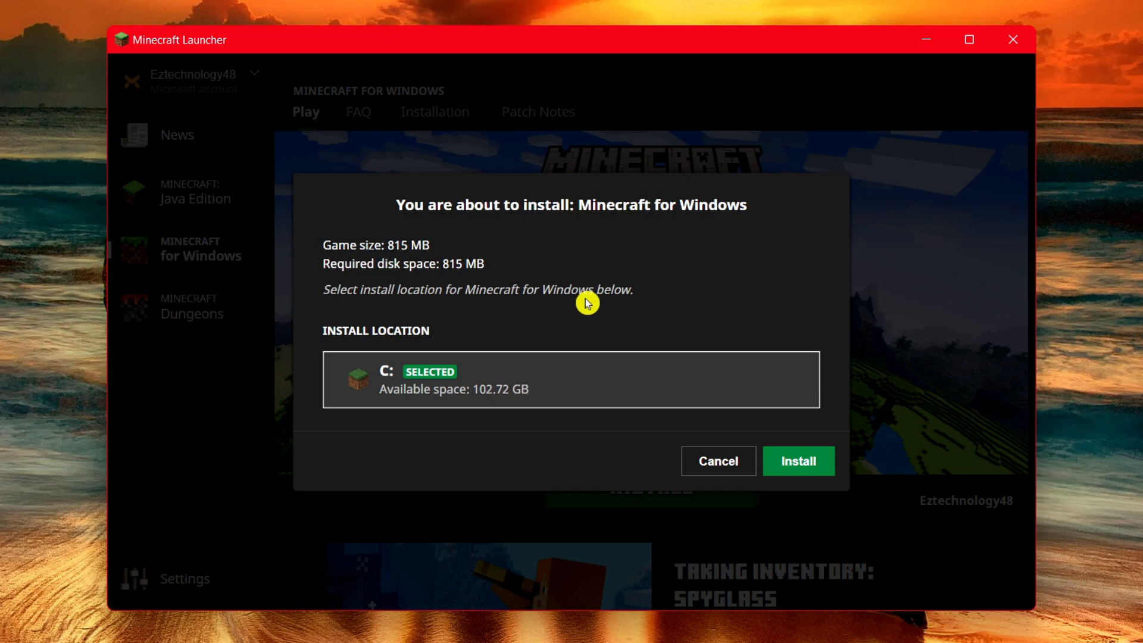
{"action": "mouse_move", "coordinate": [817, 467]}
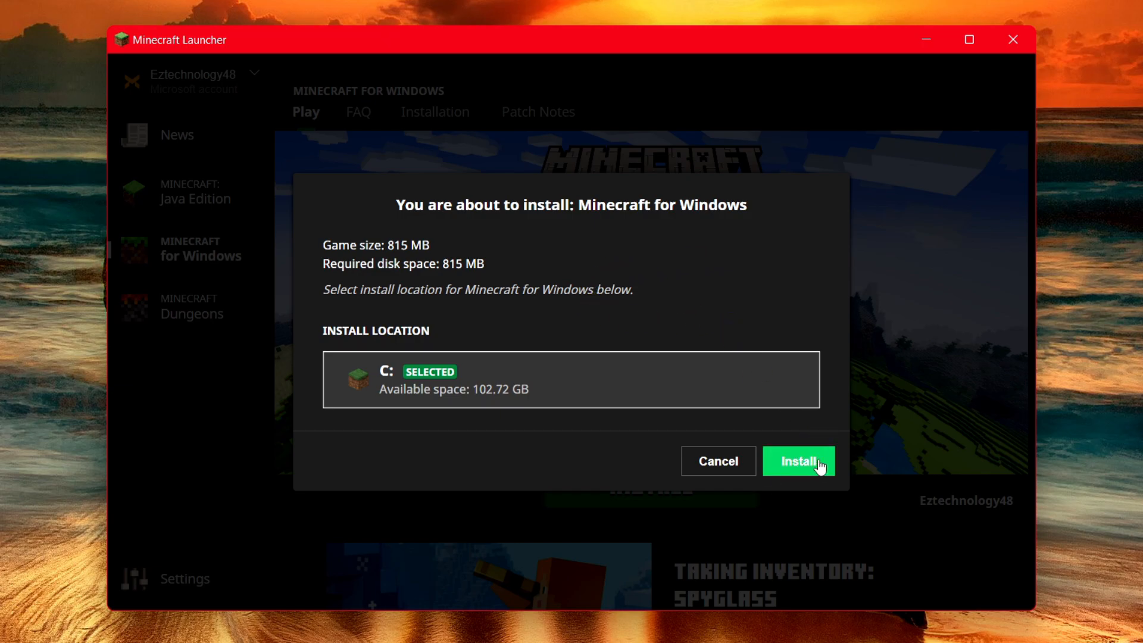
Confirm the install onto C: and minimise the launcher to the desktop.
{"action": "left_click", "coordinate": [798, 460]}
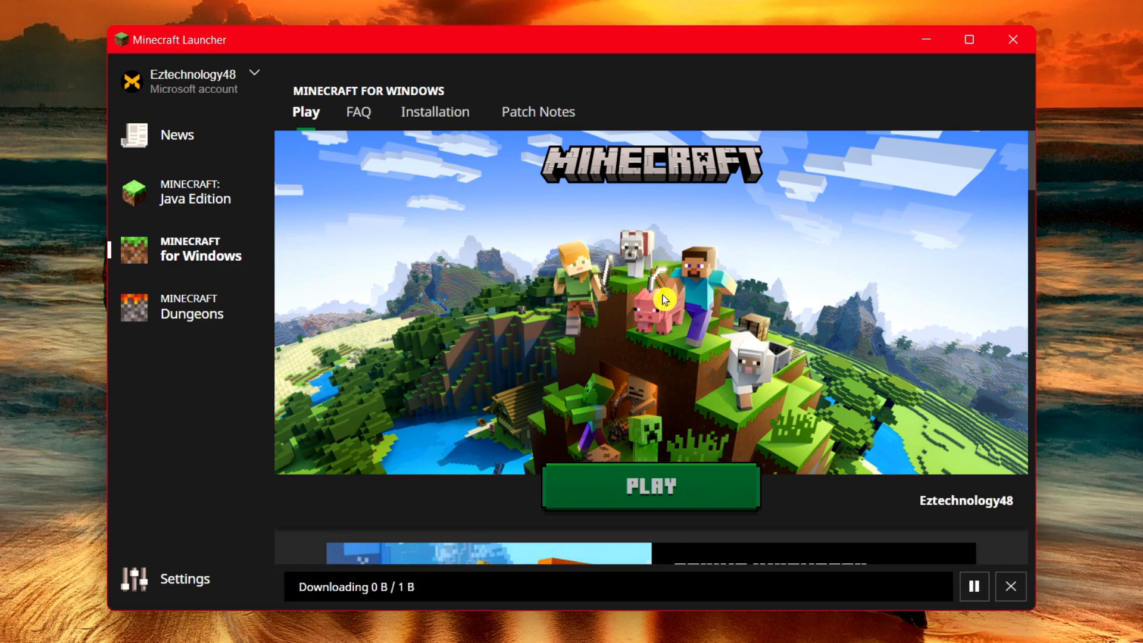
{"action": "mouse_move", "coordinate": [612, 513]}
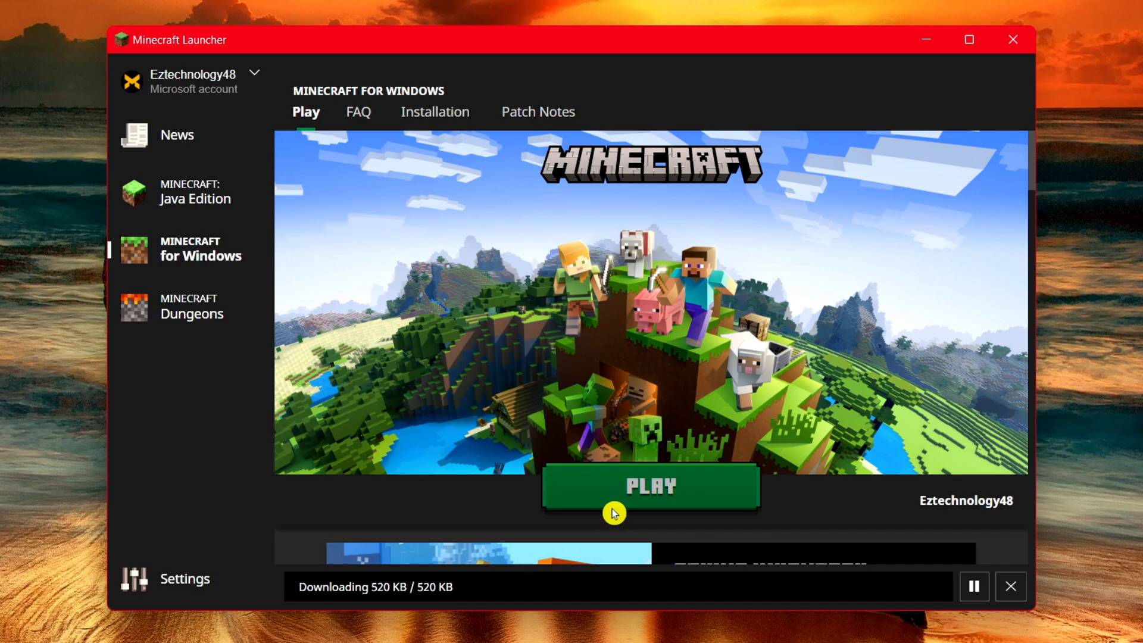
{"action": "mouse_move", "coordinate": [552, 375]}
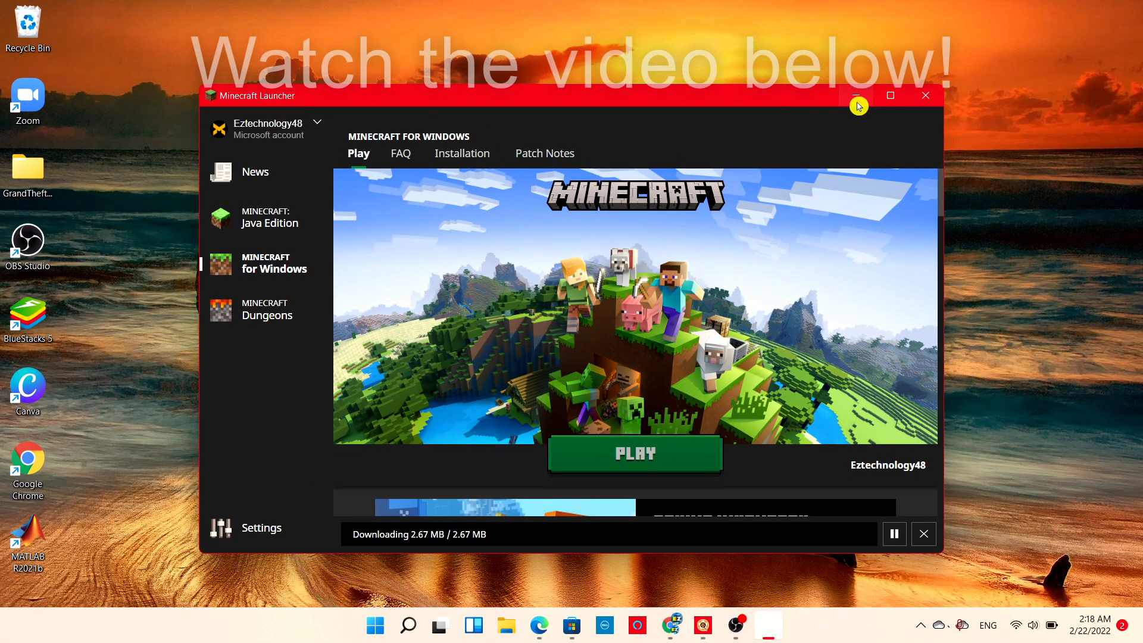
{"action": "left_click", "coordinate": [925, 95]}
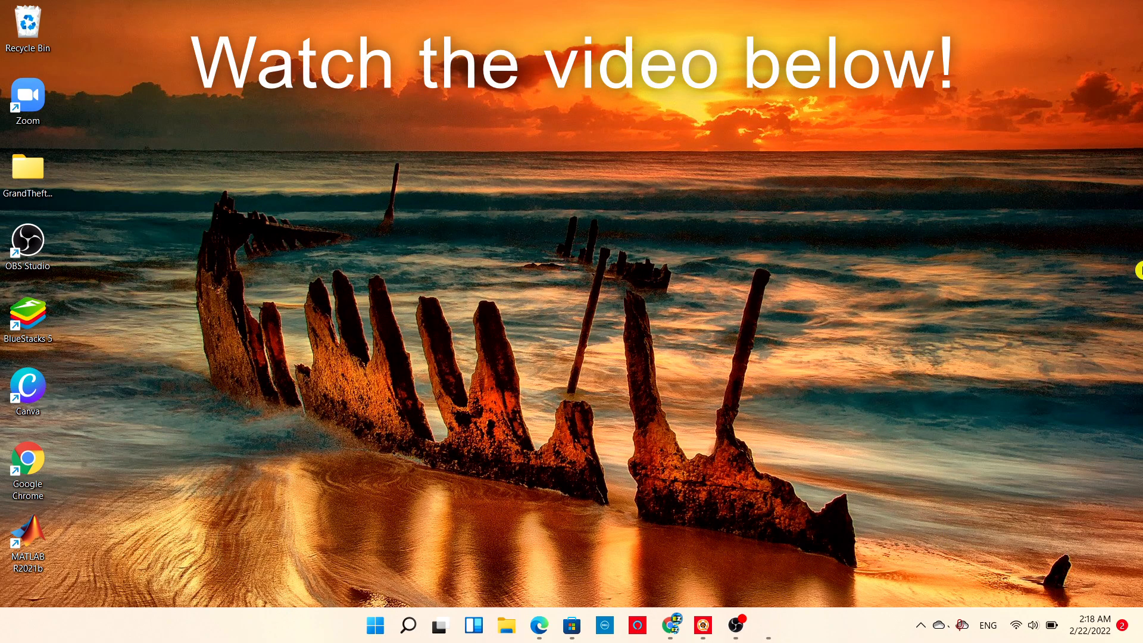